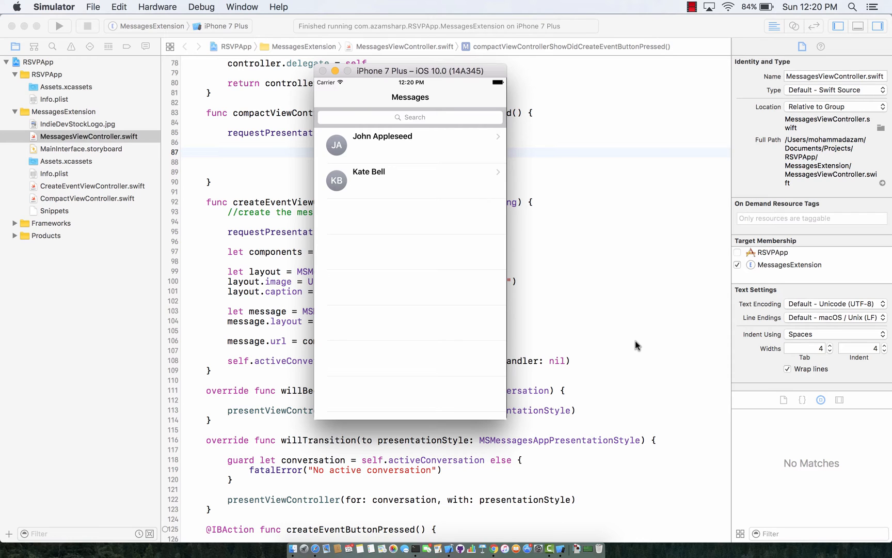
Launch Messages in the Simulator and enter John Appleseed's conversation.
left_click(158, 7)
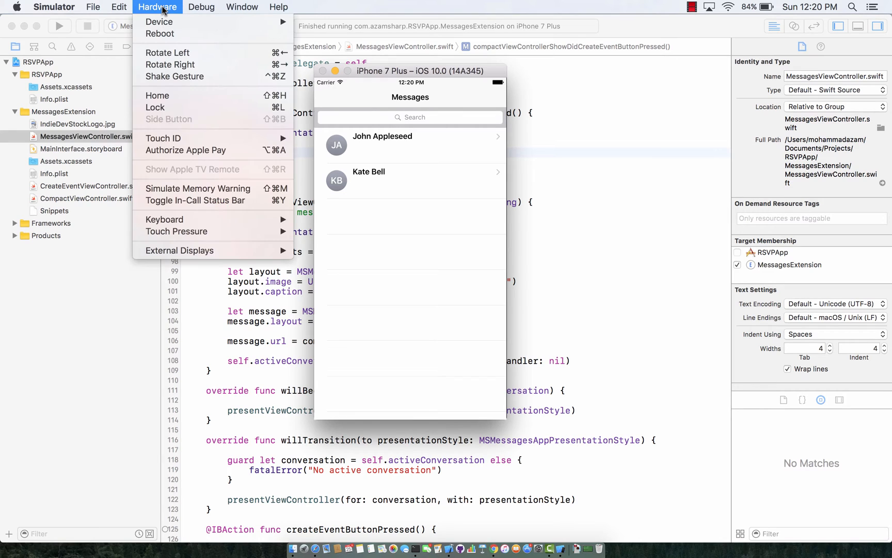
mouse_move(165, 22)
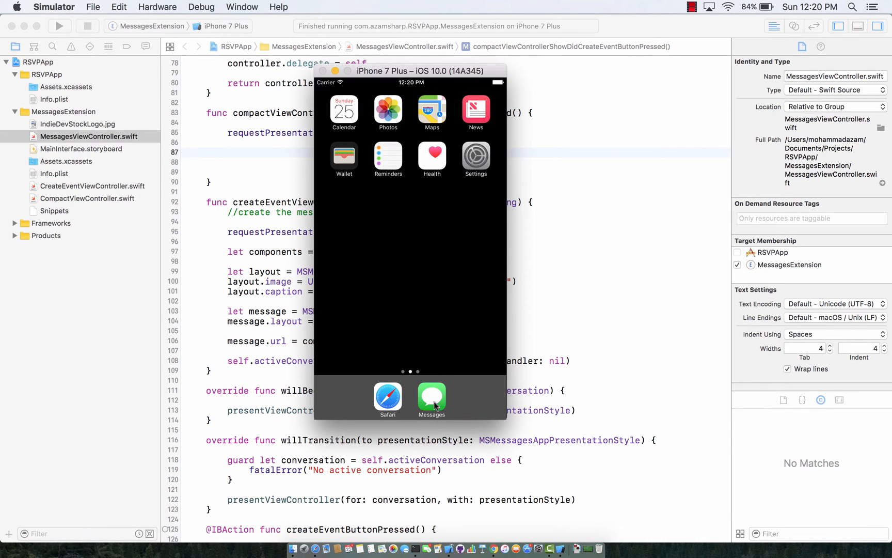
left_click(432, 399)
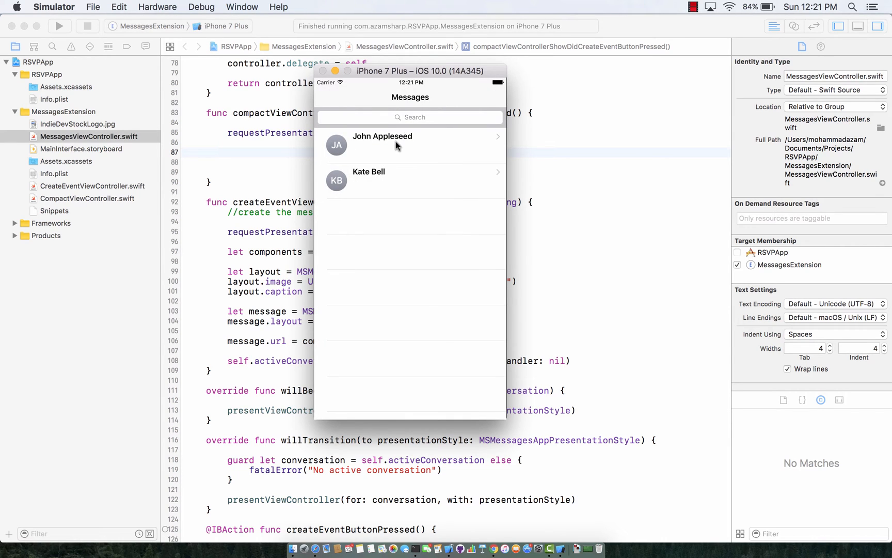
left_click(383, 143)
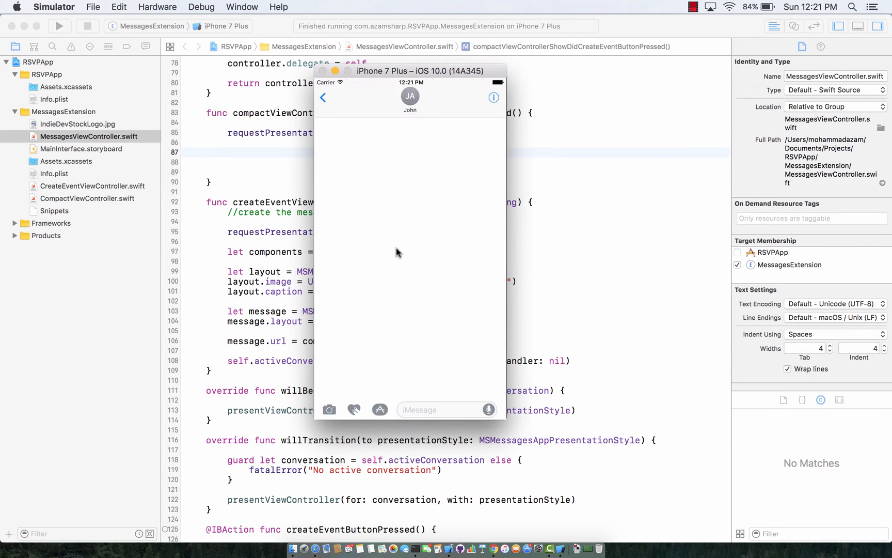
mouse_move(395, 403)
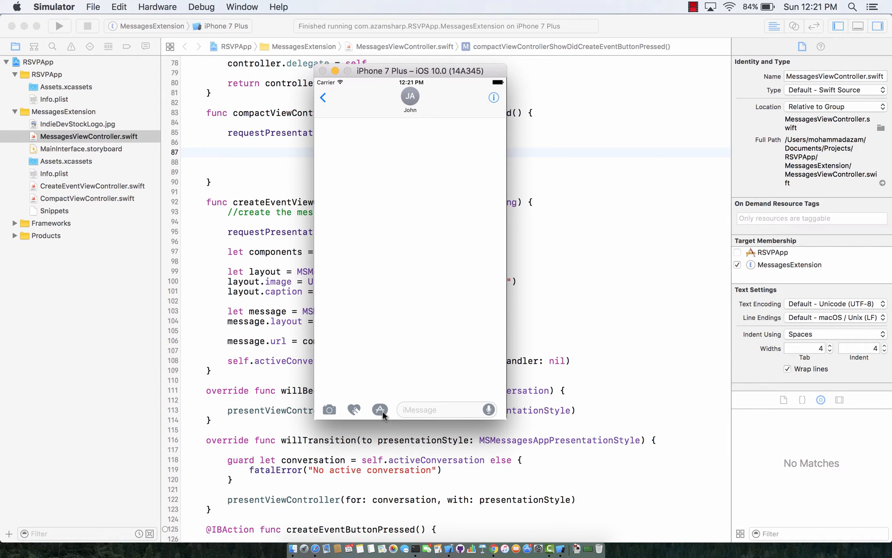
Bring up the iMessage apps drawer and show all installed apps to reach #images.
left_click(380, 409)
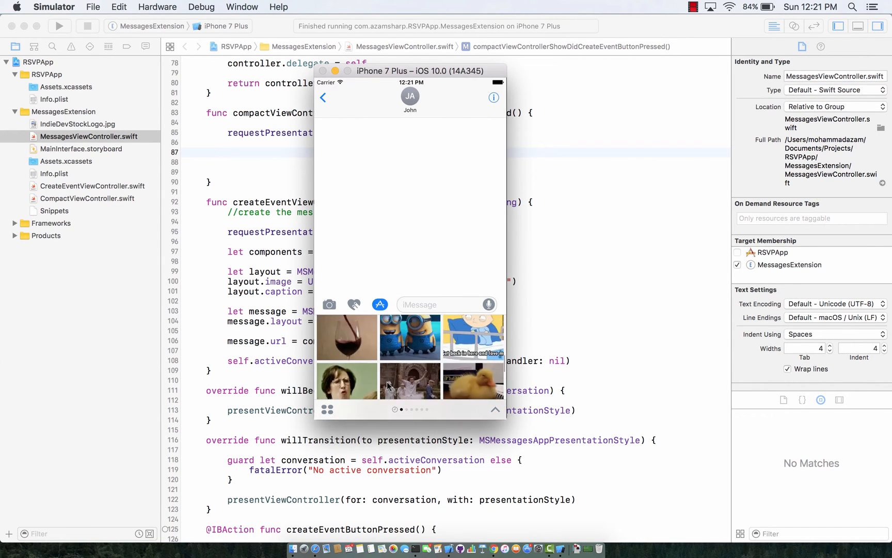
left_click(327, 409)
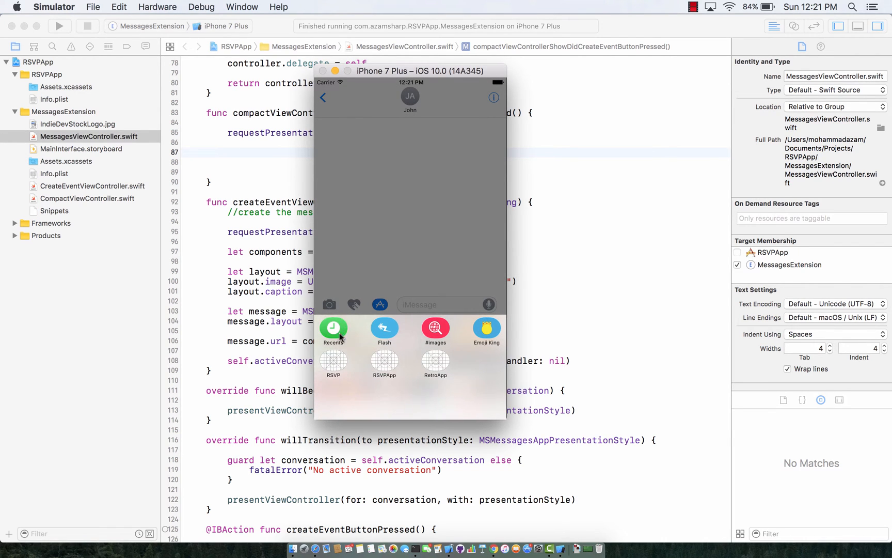
mouse_move(362, 338)
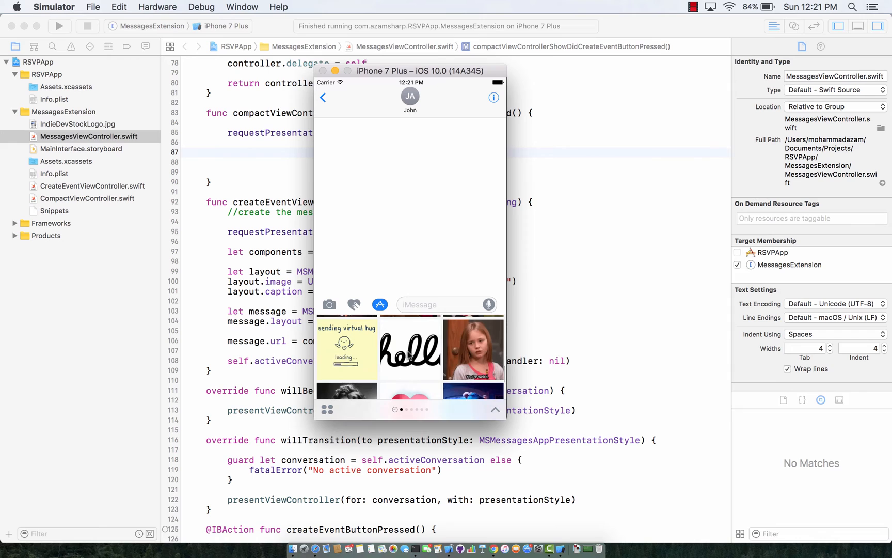
Send the hand-drawn hello GIF to John, then pick the young-girl GIF from #images.
left_click(410, 349)
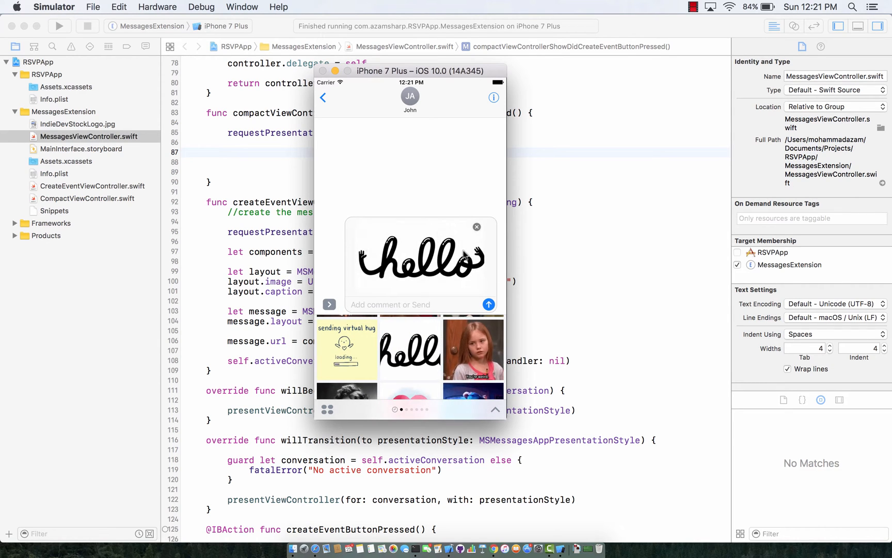
left_click(489, 304)
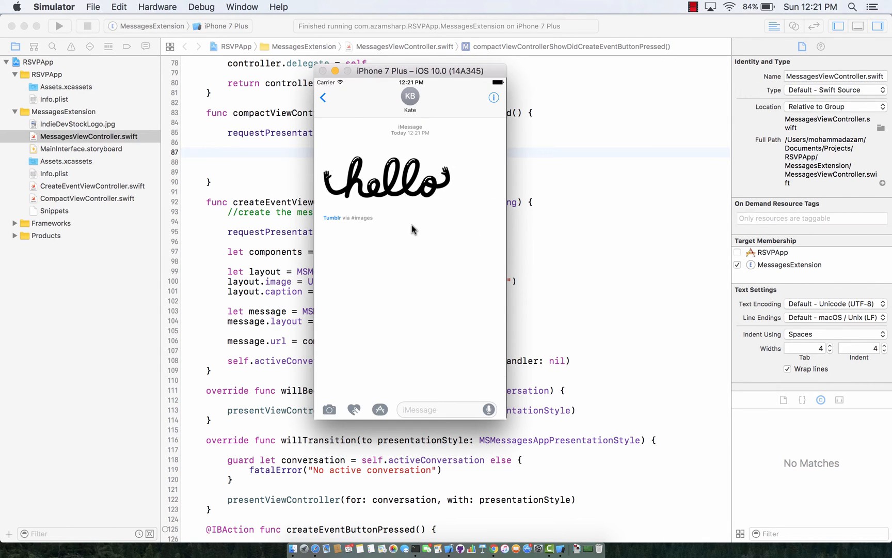
left_click(322, 97)
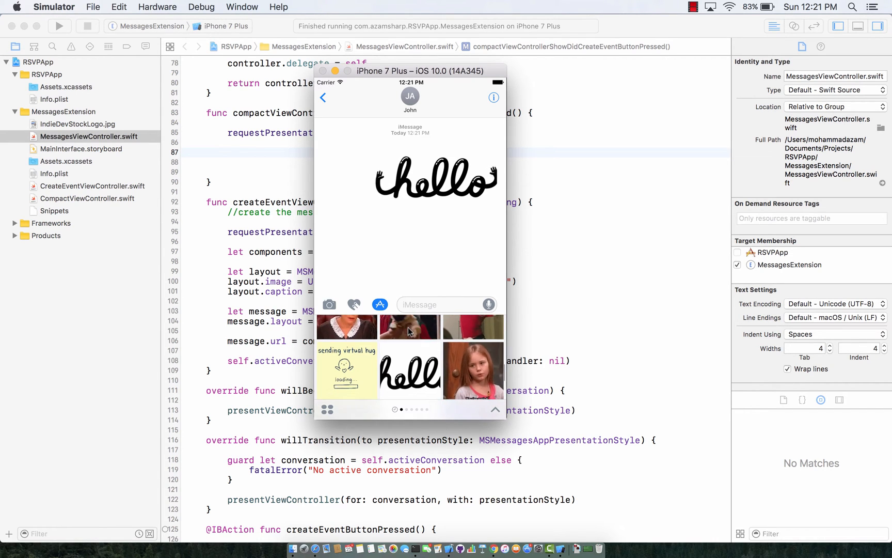
scroll("down", 3)
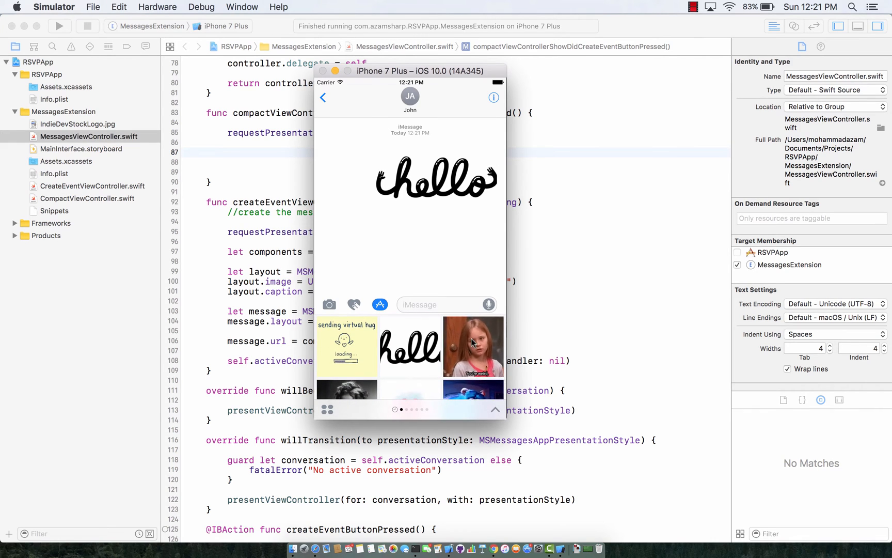
left_click(472, 346)
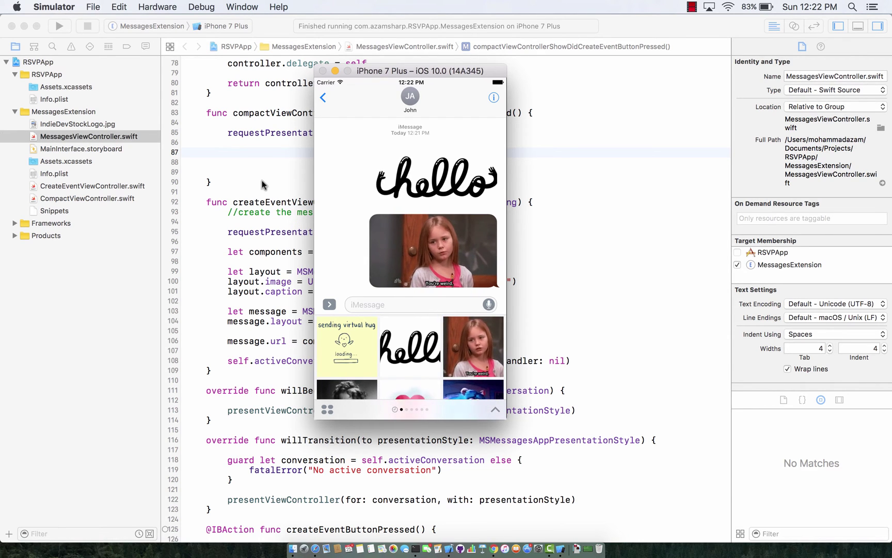
Check Xcode's version (8.0, 8A218a) in About Xcode and close the window.
left_click(47, 7)
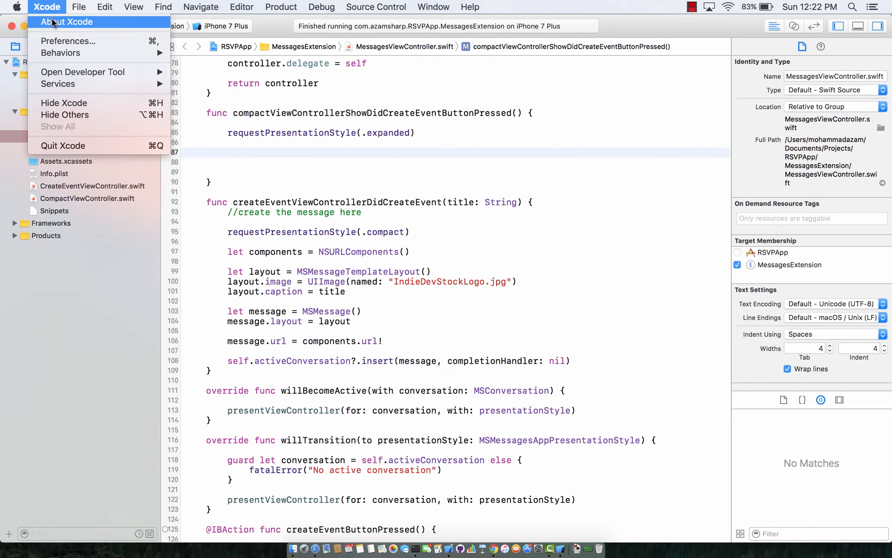
left_click(66, 22)
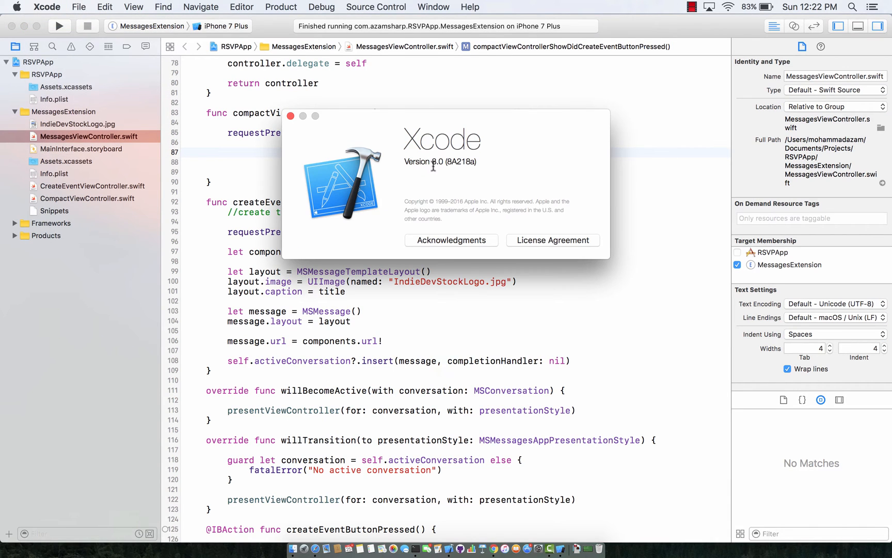
mouse_move(432, 165)
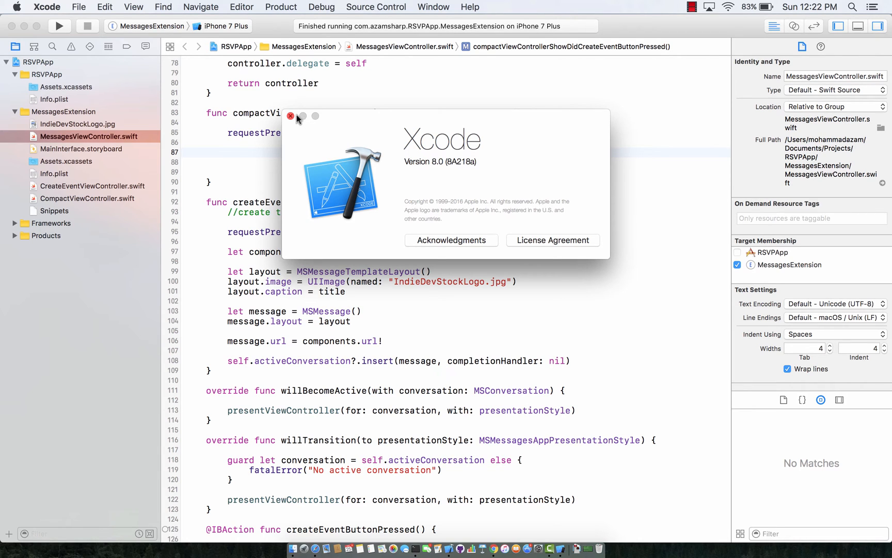
left_click(289, 117)
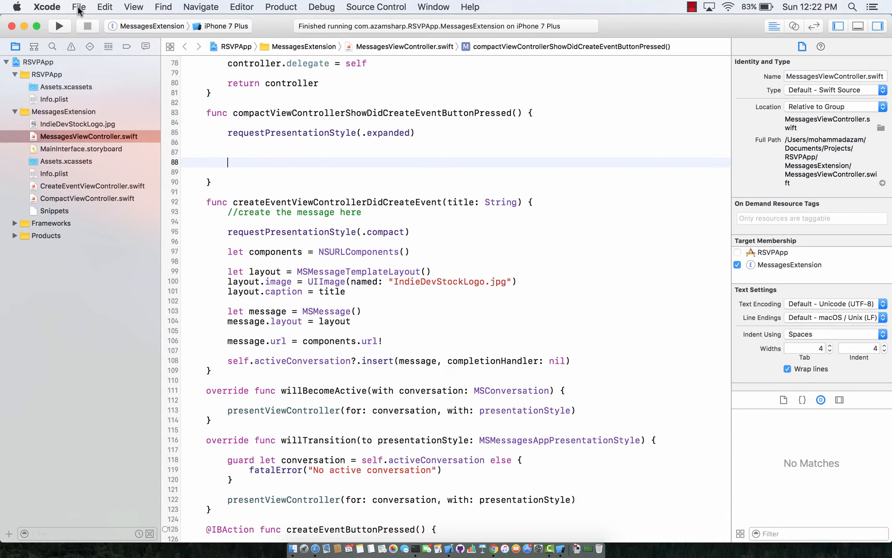
Start a new Xcode project and browse the tvOS, cross-platform and iOS template tabs.
left_click(79, 7)
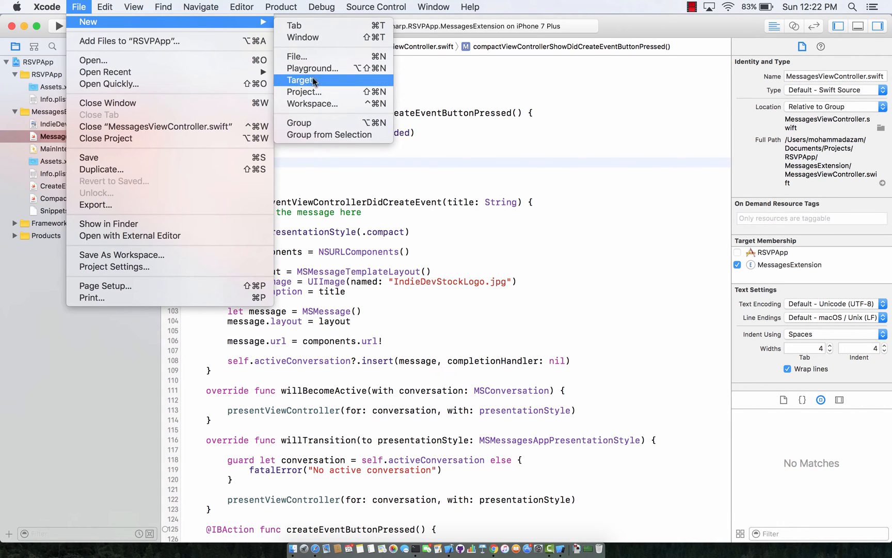
mouse_move(304, 92)
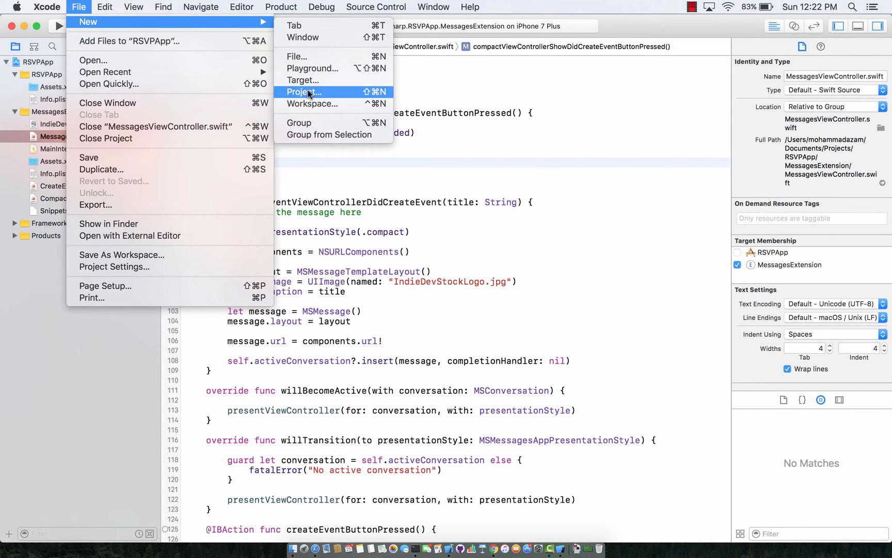
left_click(303, 92)
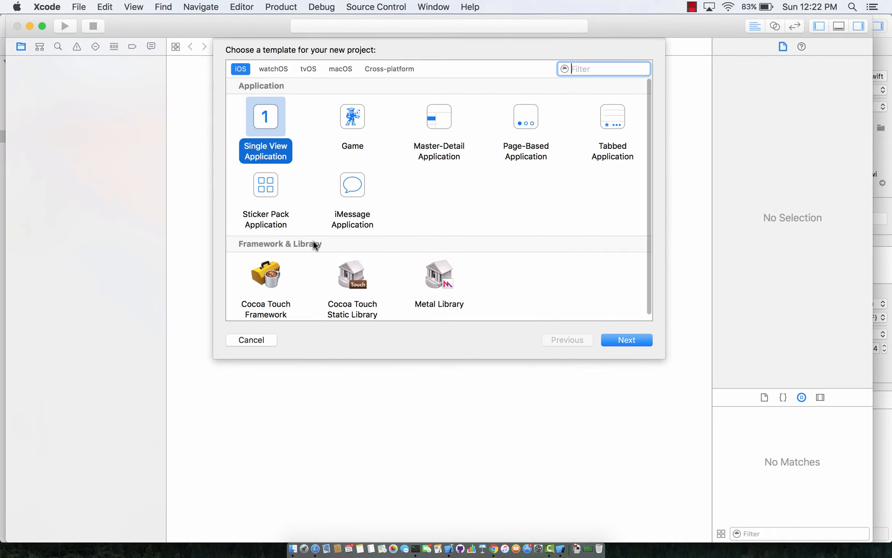
mouse_move(433, 197)
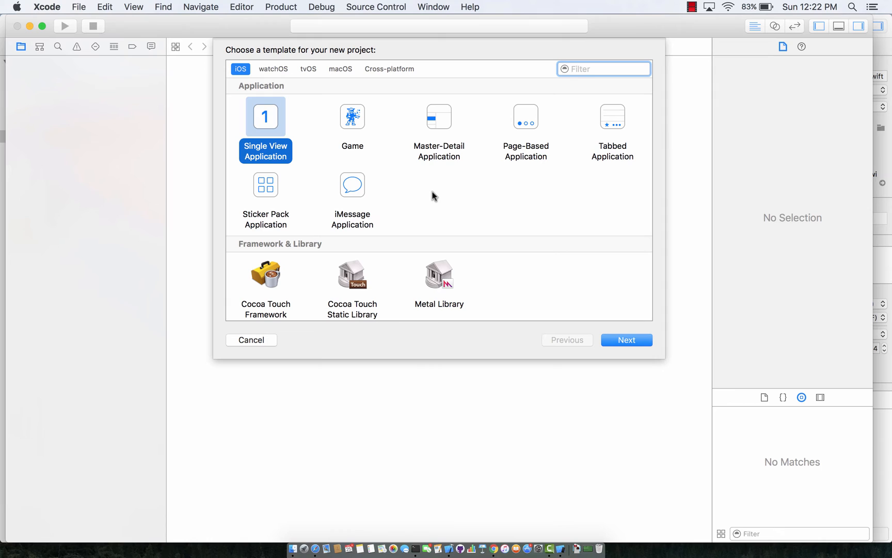
mouse_move(266, 86)
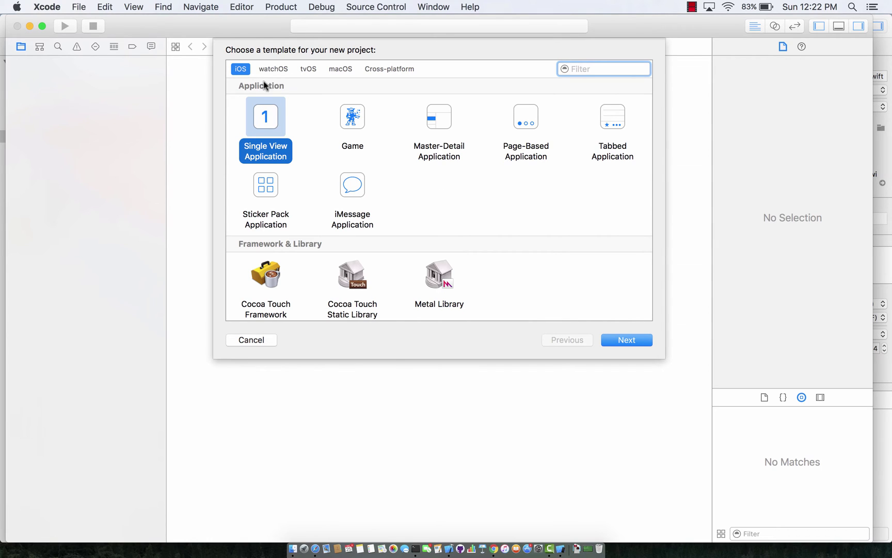
mouse_move(273, 69)
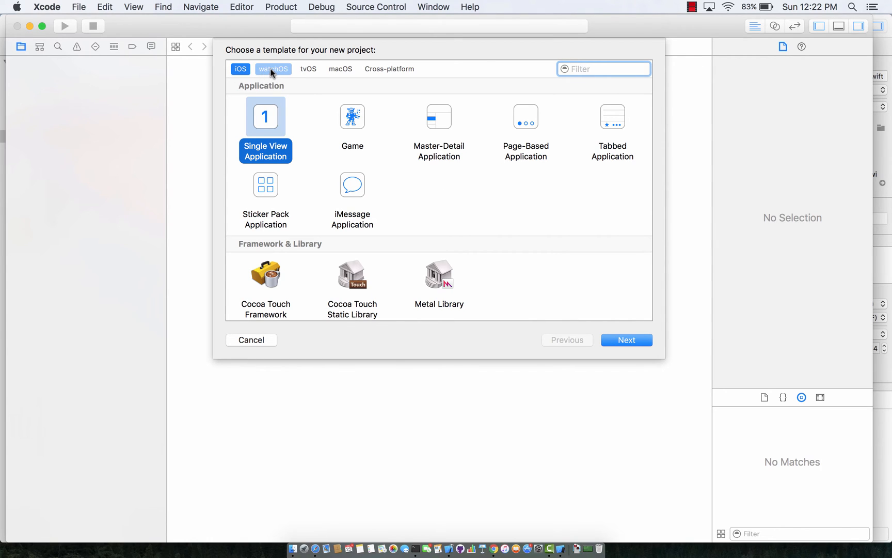
left_click(308, 69)
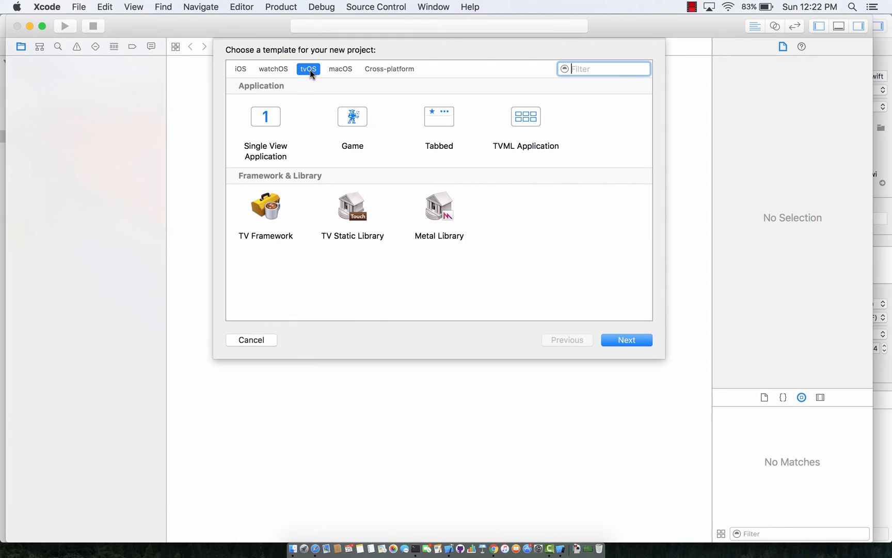
left_click(390, 69)
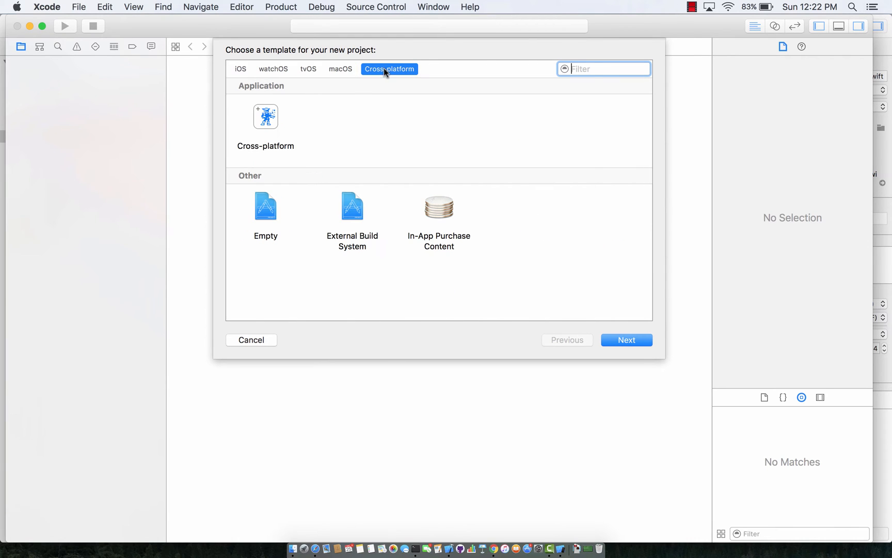
mouse_move(266, 123)
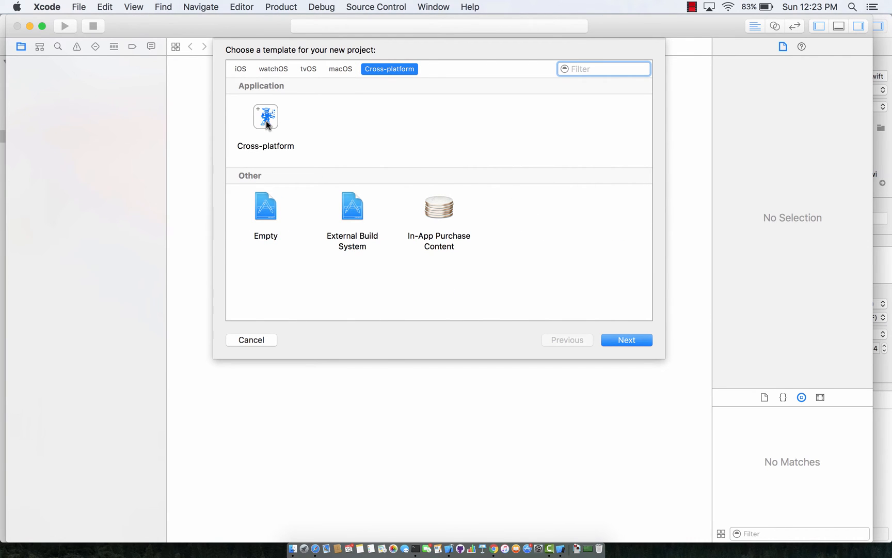
left_click(240, 70)
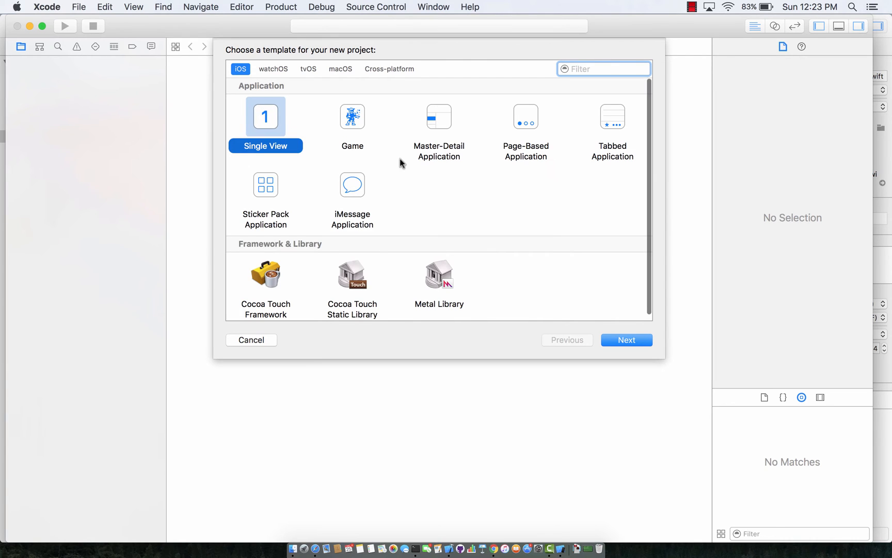
mouse_move(246, 83)
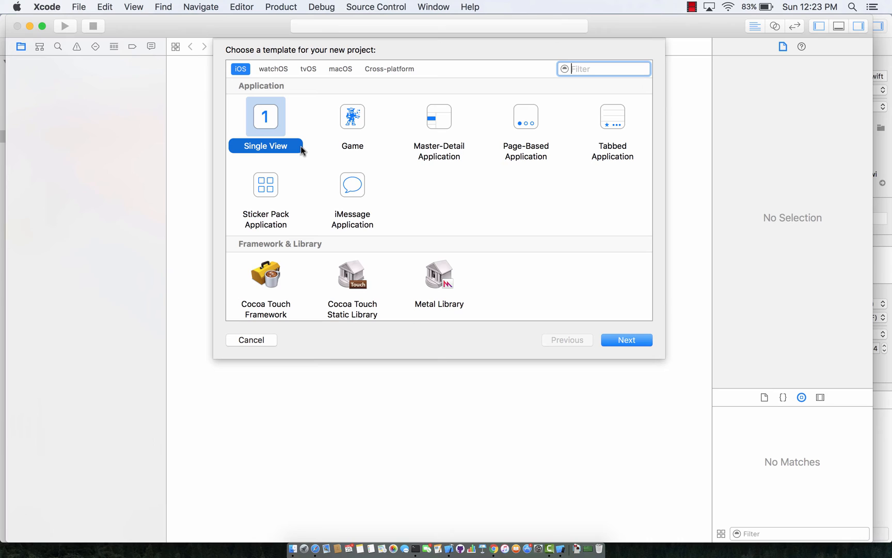
mouse_move(278, 200)
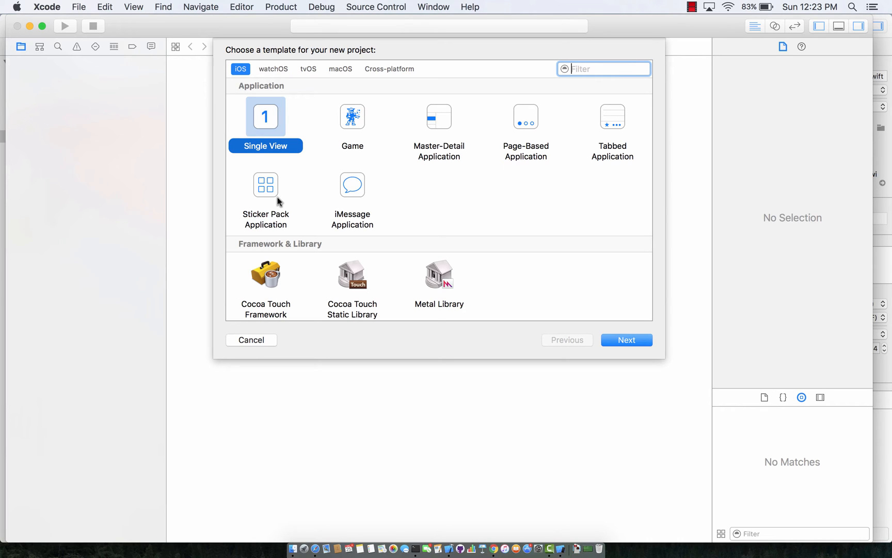
Settle on the Sticker Pack Application template after considering iMessage Application.
left_click(266, 184)
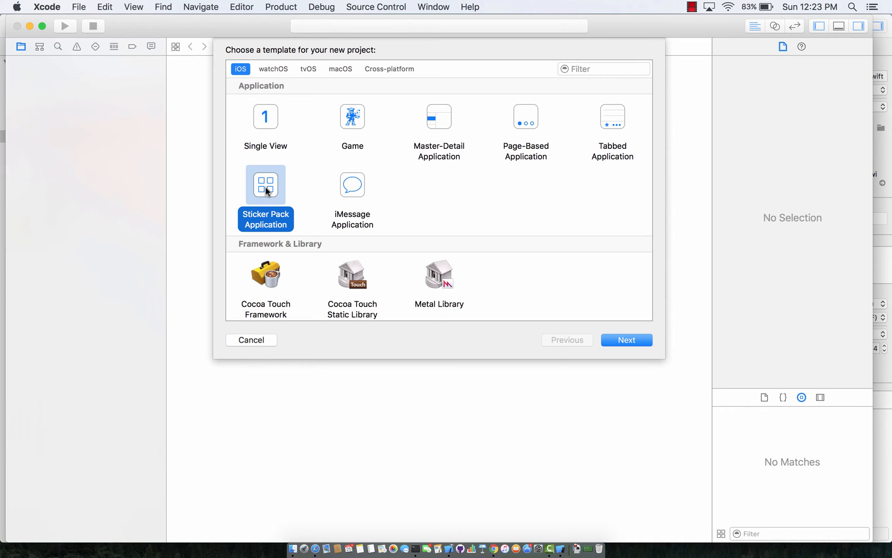
left_click(352, 184)
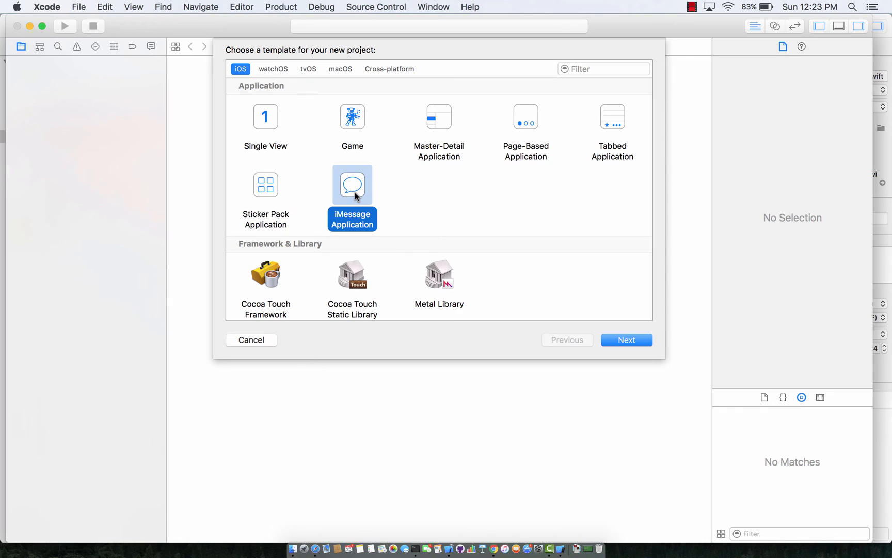
mouse_move(273, 197)
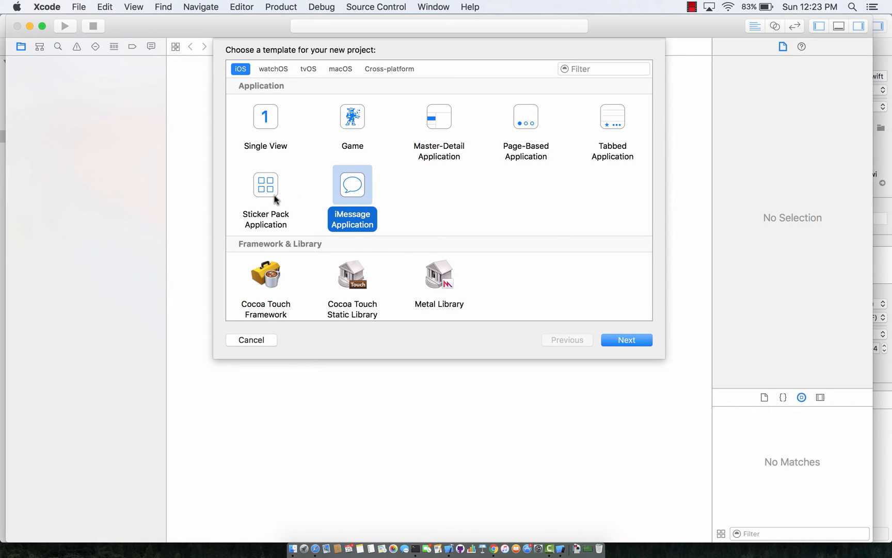
left_click(265, 183)
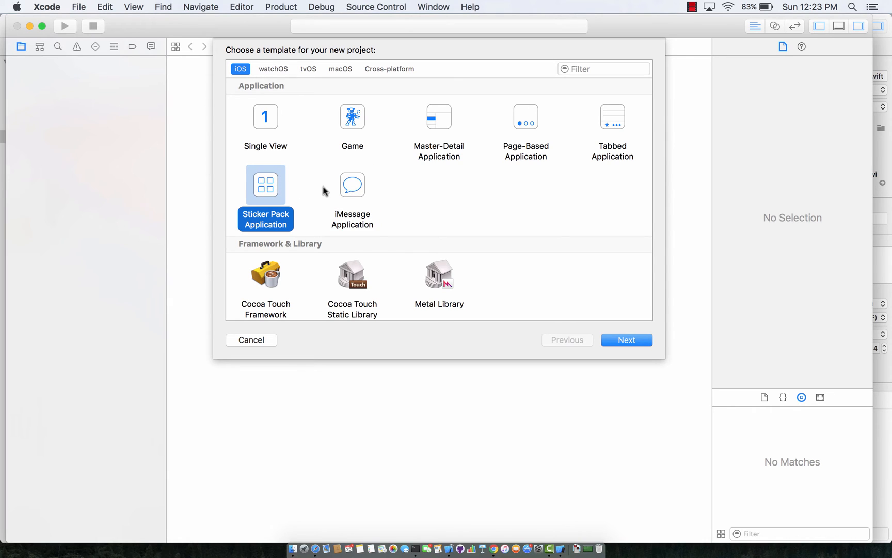
mouse_move(316, 192)
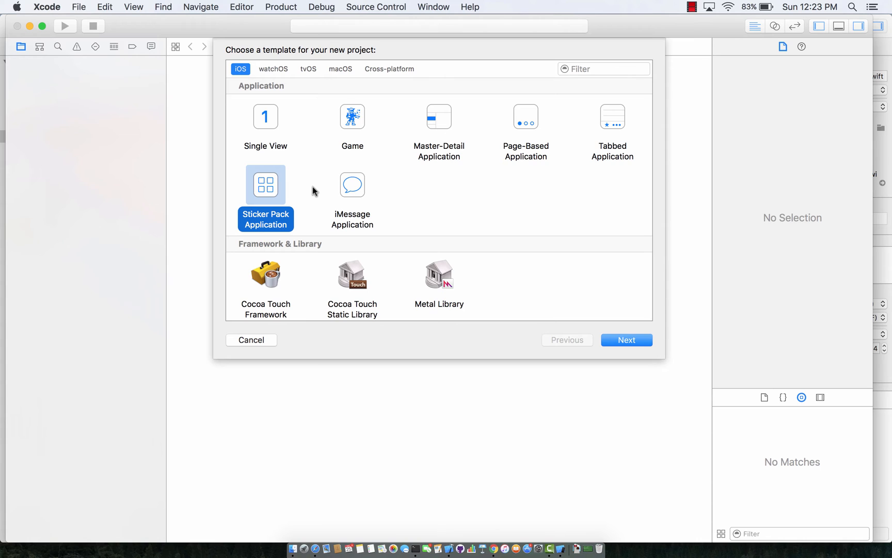
mouse_move(271, 186)
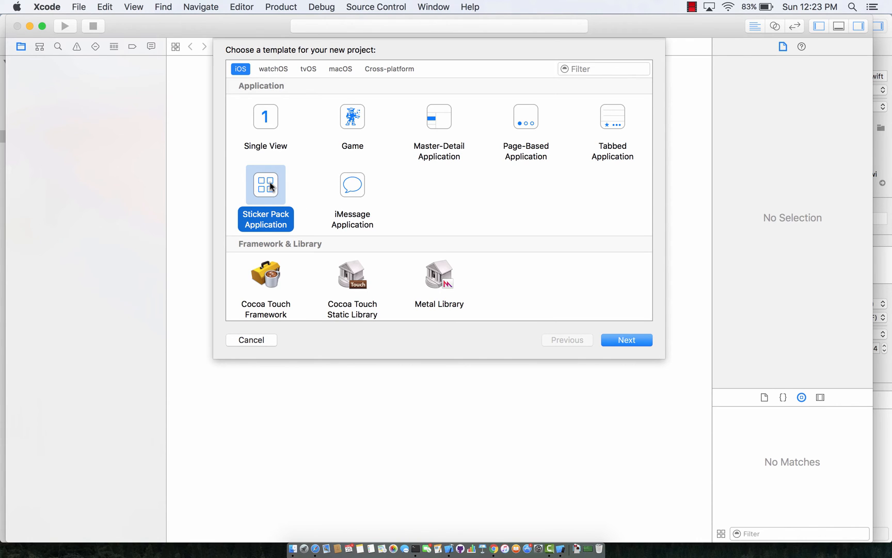
Name the product RetroEmojiApp and proceed to choose a save location.
left_click(626, 339)
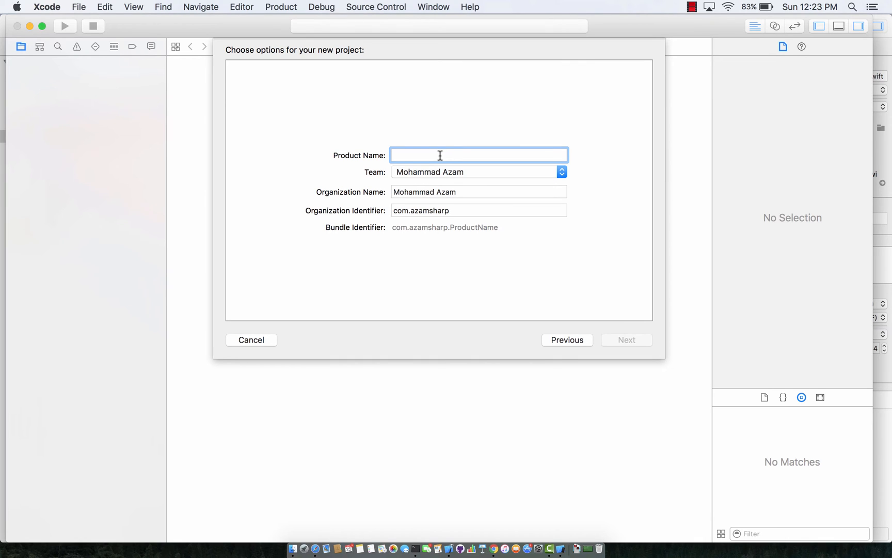
type("RetroEmoj")
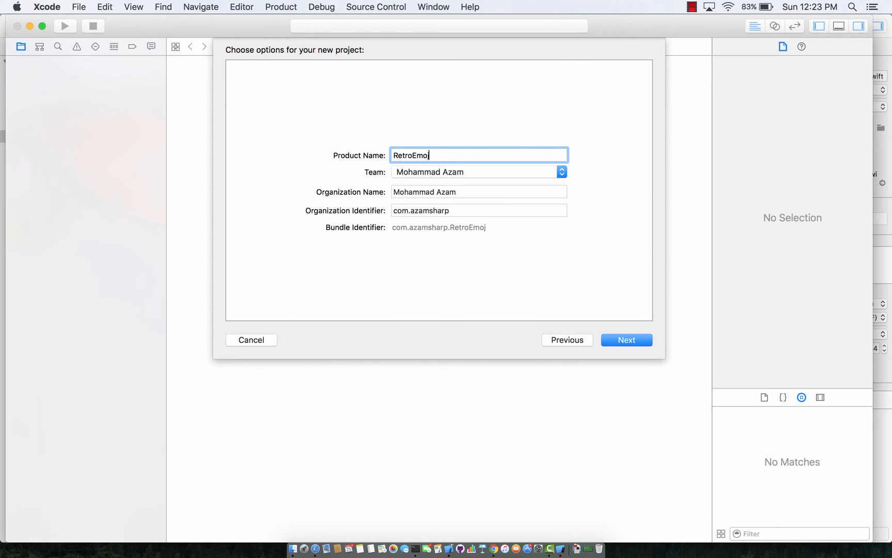
type("iApp")
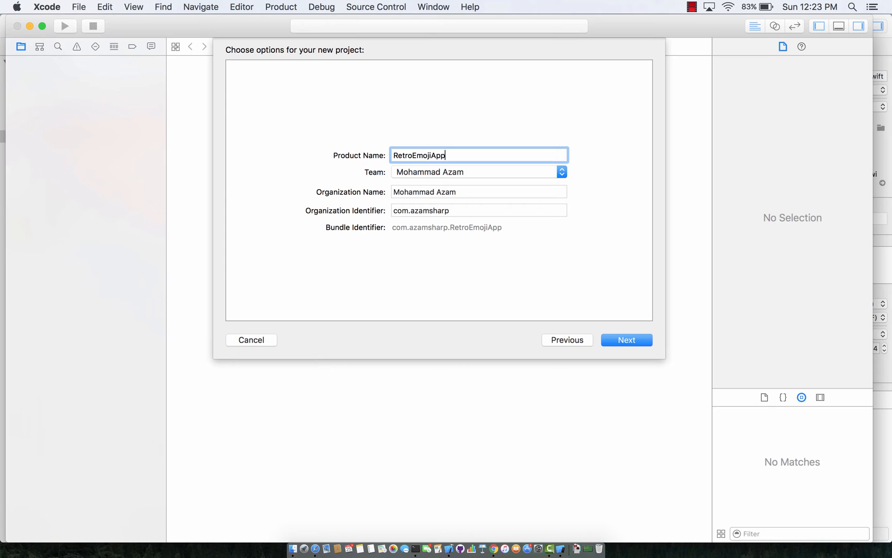
mouse_move(559, 315)
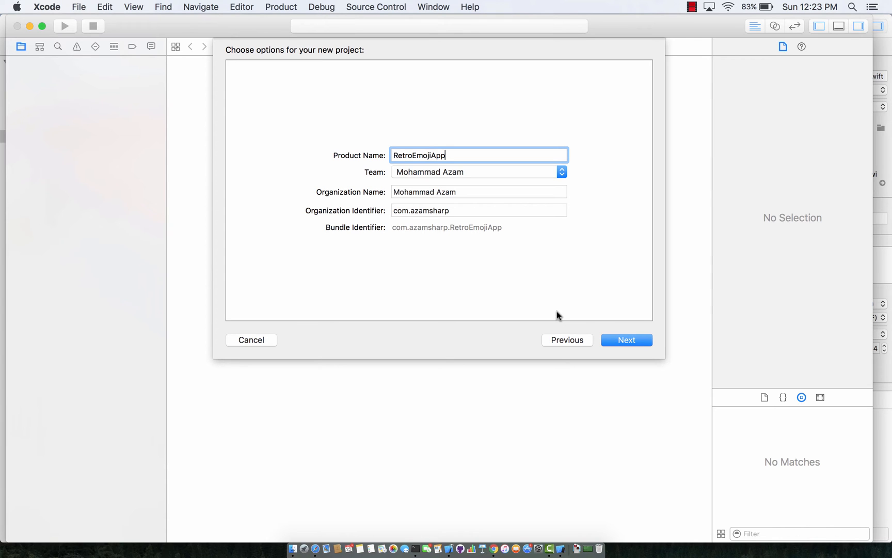
left_click(626, 340)
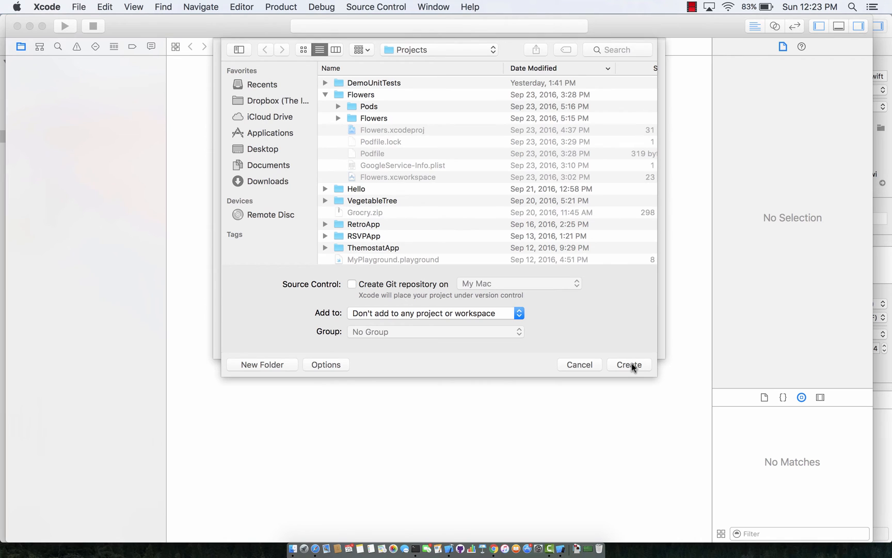
Create RetroEmojiApp and navigate Stickers.xcstickers to its empty Sticker Pack.
left_click(629, 365)
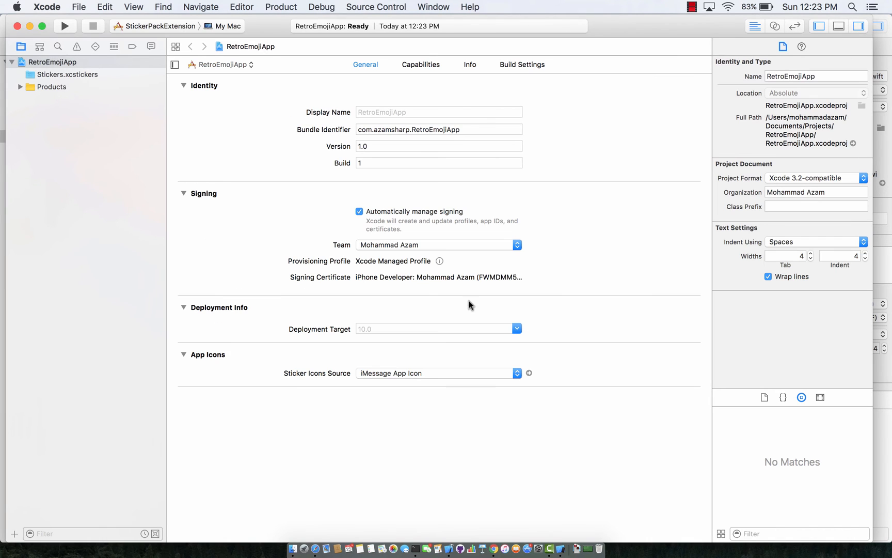
left_click(20, 87)
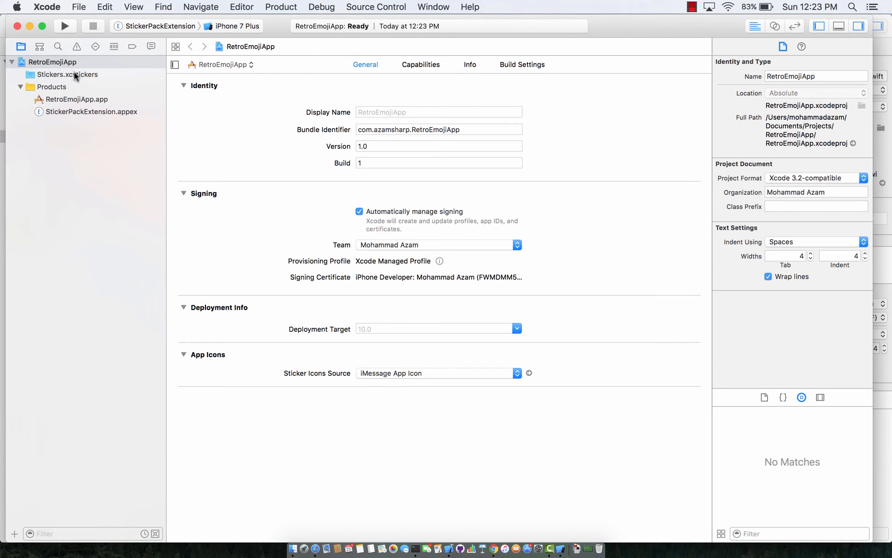
left_click(67, 74)
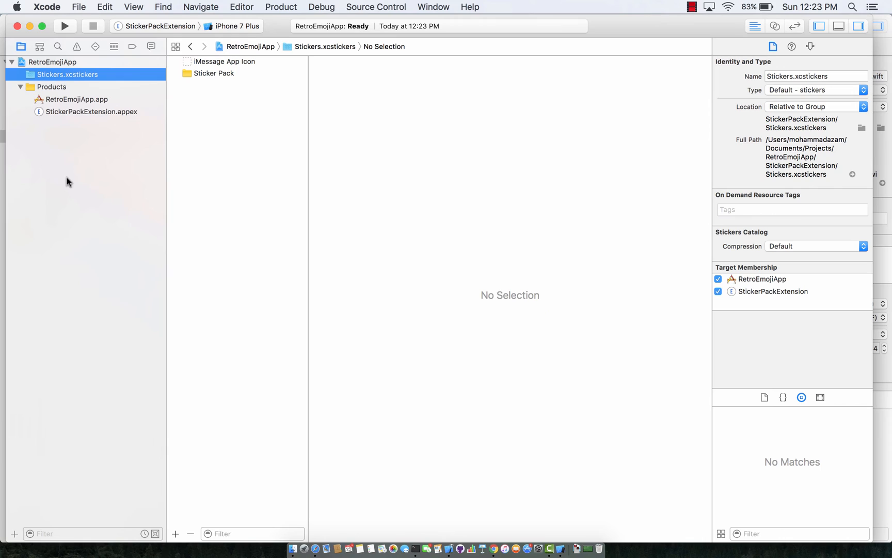
mouse_move(210, 65)
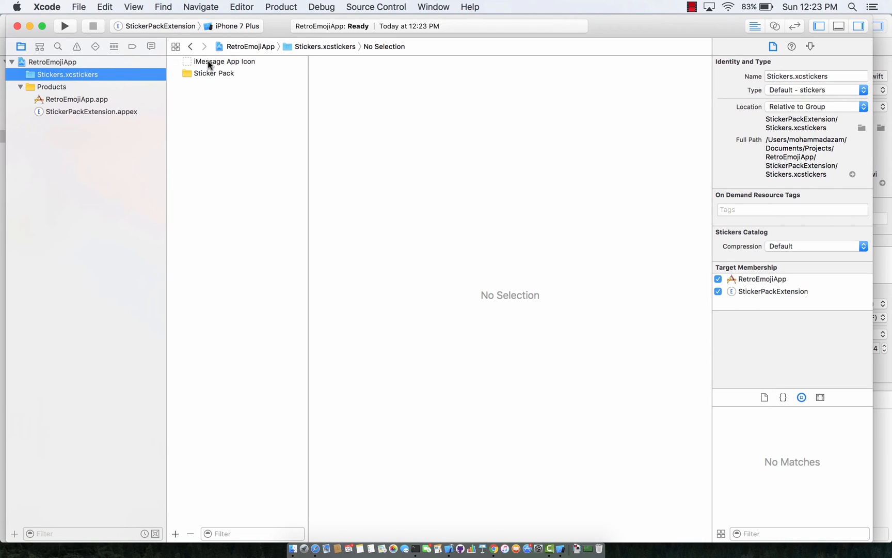
left_click(225, 62)
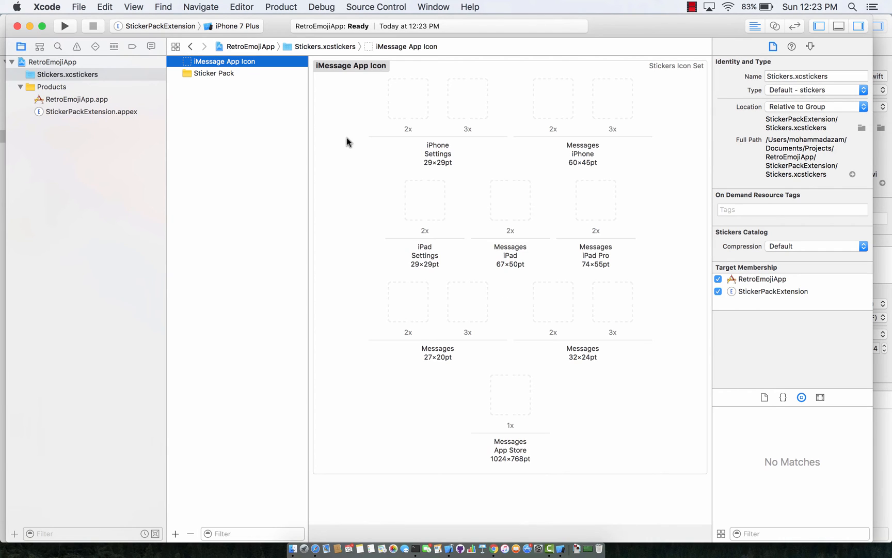
mouse_move(255, 95)
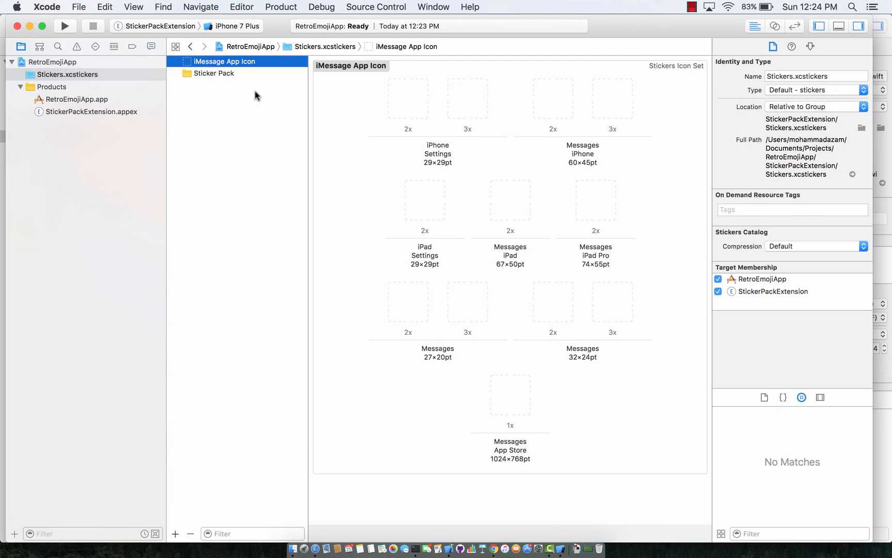
left_click(215, 74)
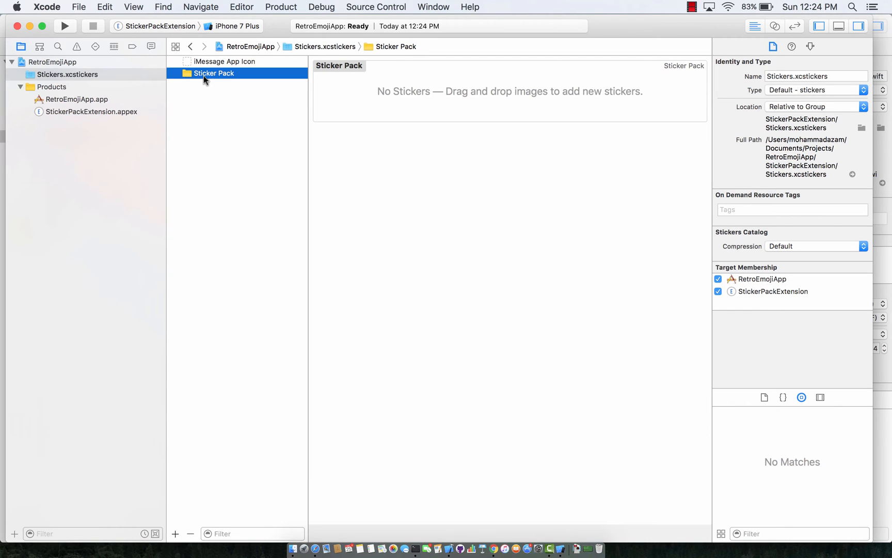
mouse_move(435, 107)
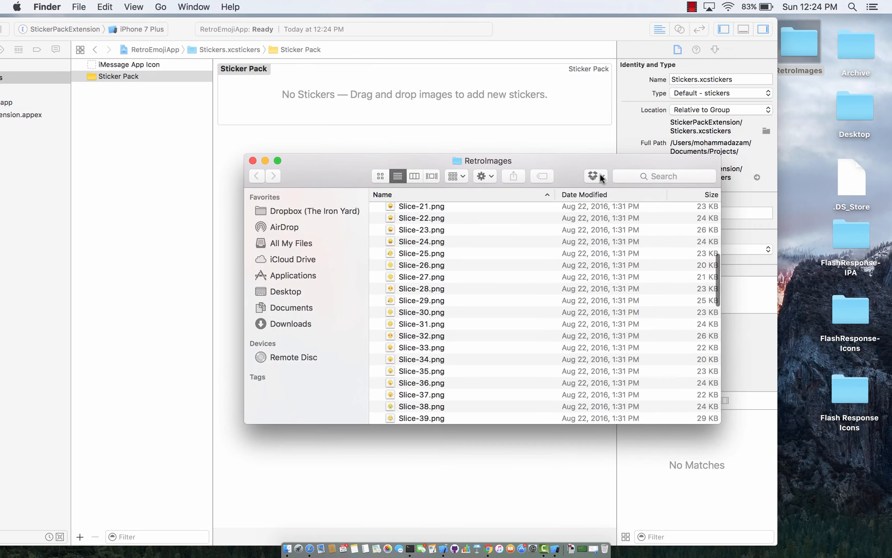
Scroll through the RetroImages folder of Slice PNG images in Finder.
scroll("down", 3)
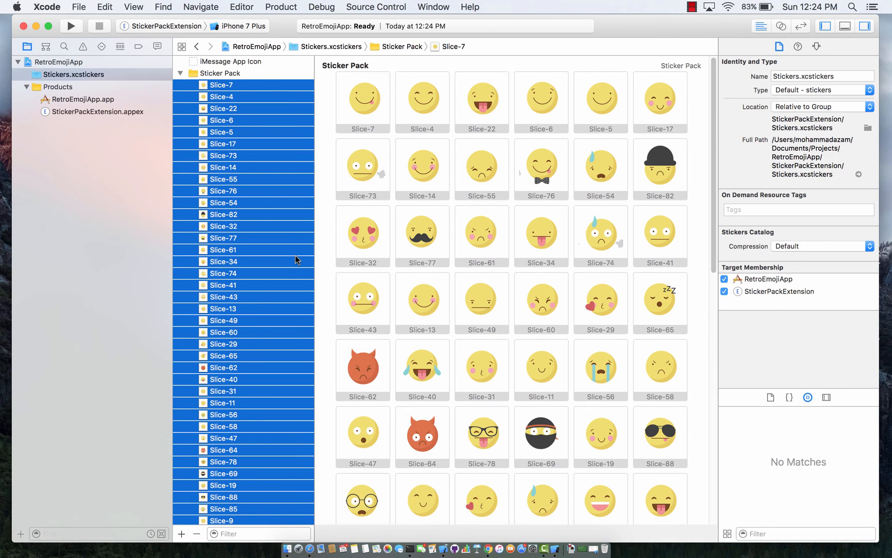
mouse_move(273, 249)
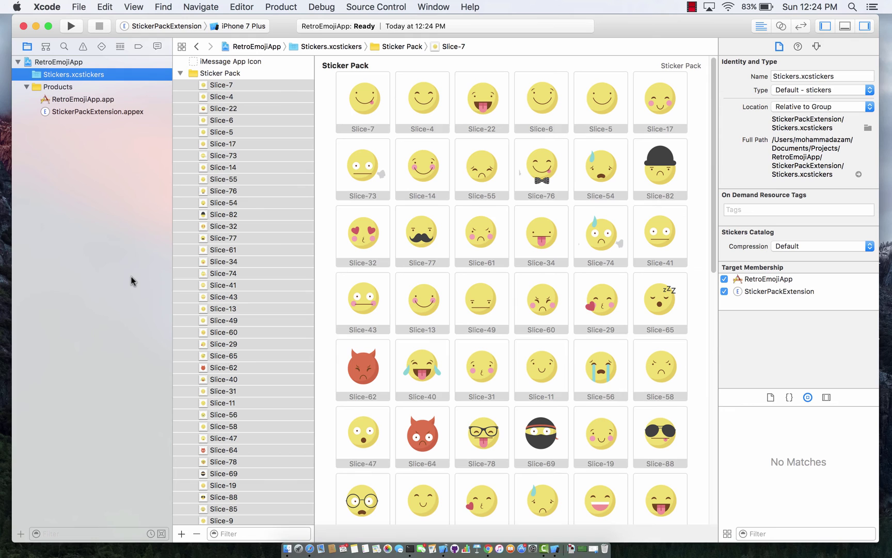
Review the added Slice emoji stickers (e.g. Slice-83, Slice-67, Slice-71) in the Sticker Pack.
scroll("down", 3)
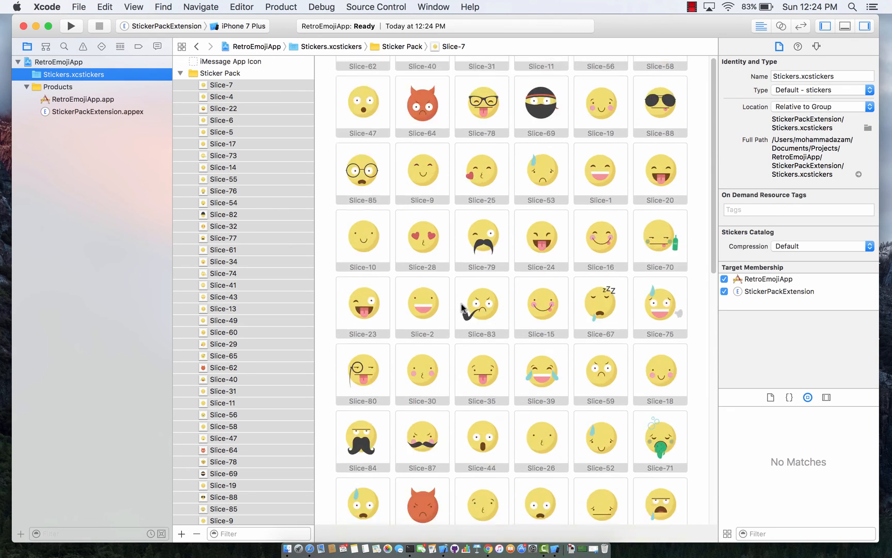
scroll("up", 3)
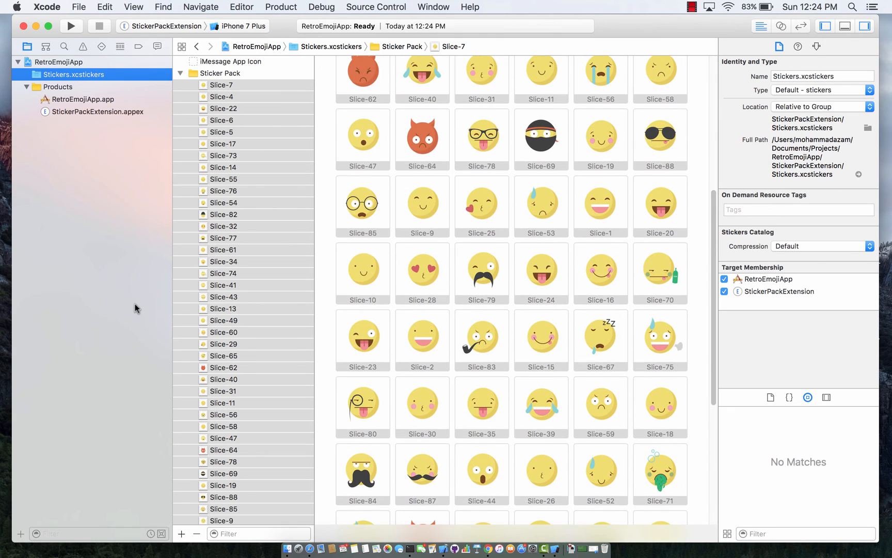
Run the sticker extension and send the crying-face sticker from the Messages drawer.
left_click(70, 25)
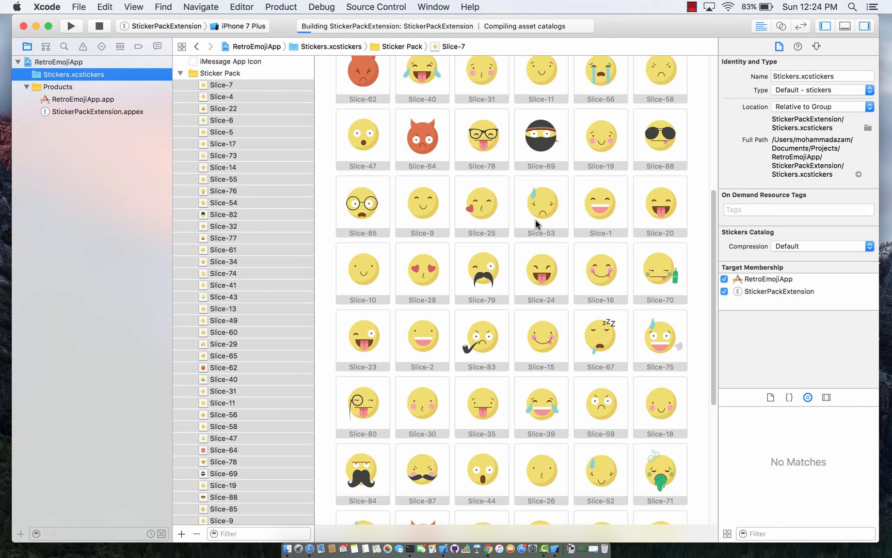
left_click(70, 26)
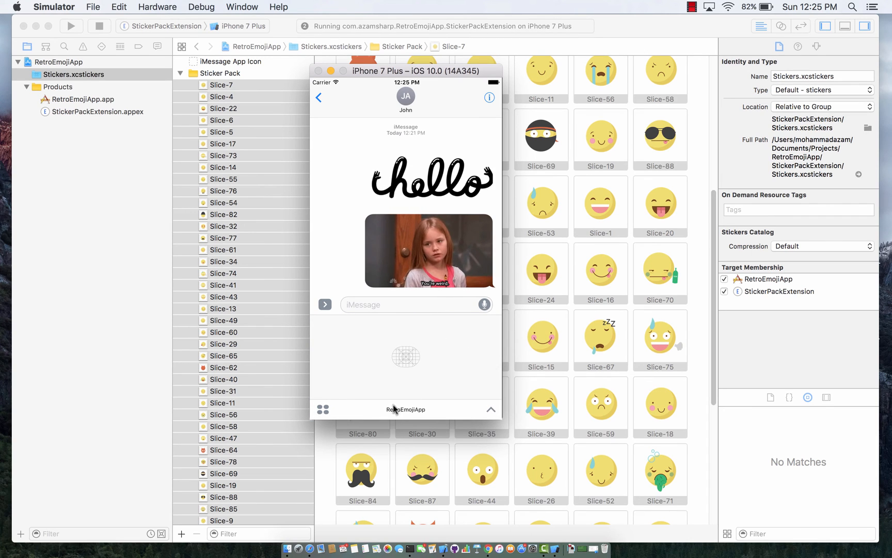
mouse_move(422, 417)
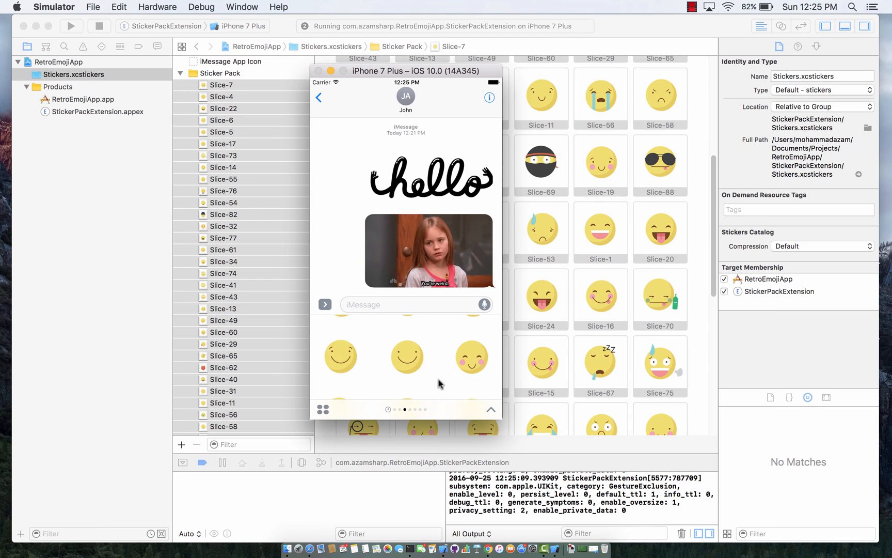
scroll("down", 3)
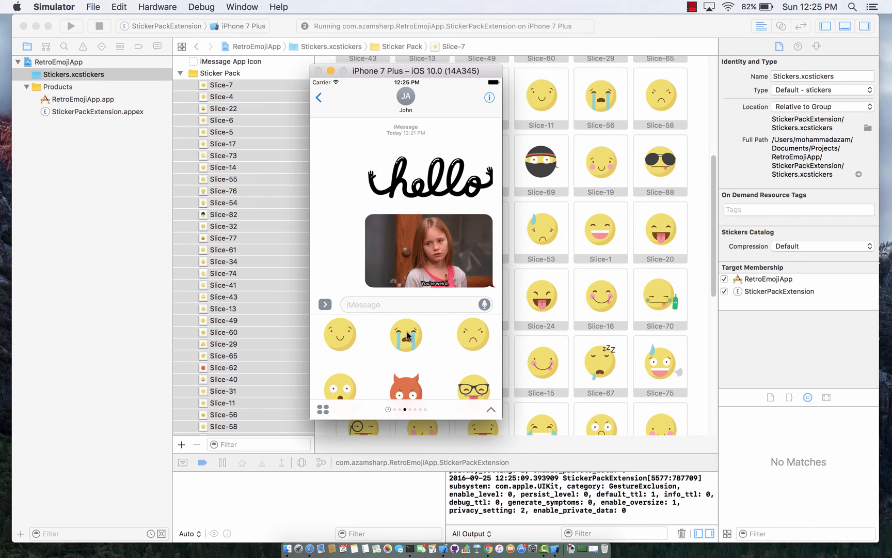
left_click(405, 335)
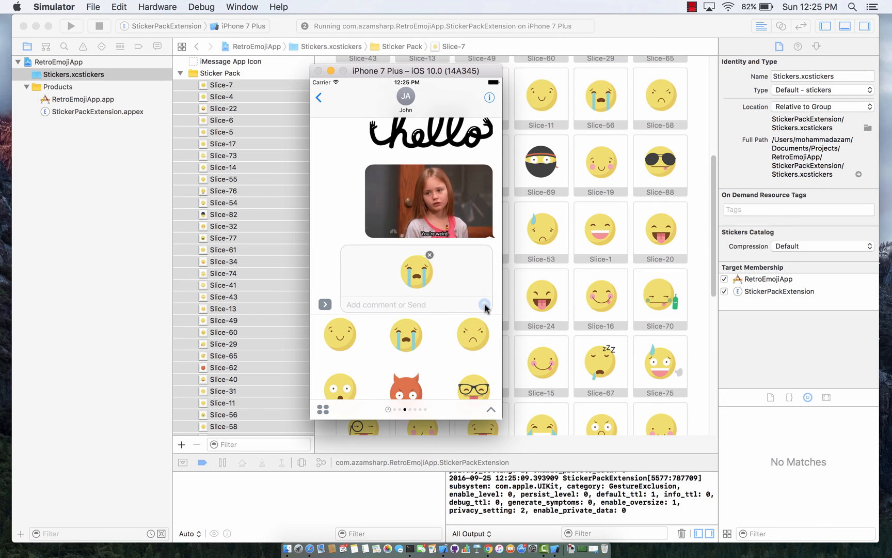
left_click(485, 304)
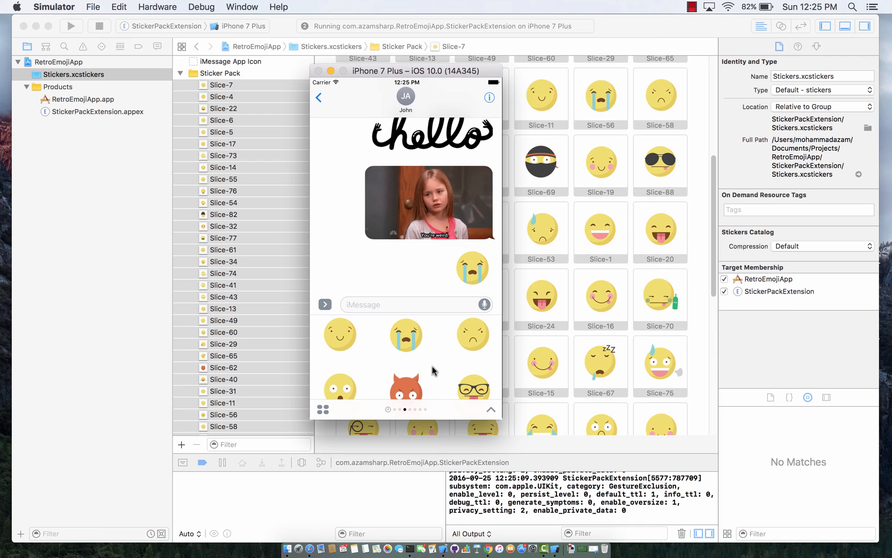
Return to the conversation list and enter Kate Bell's conversation.
left_click(319, 97)
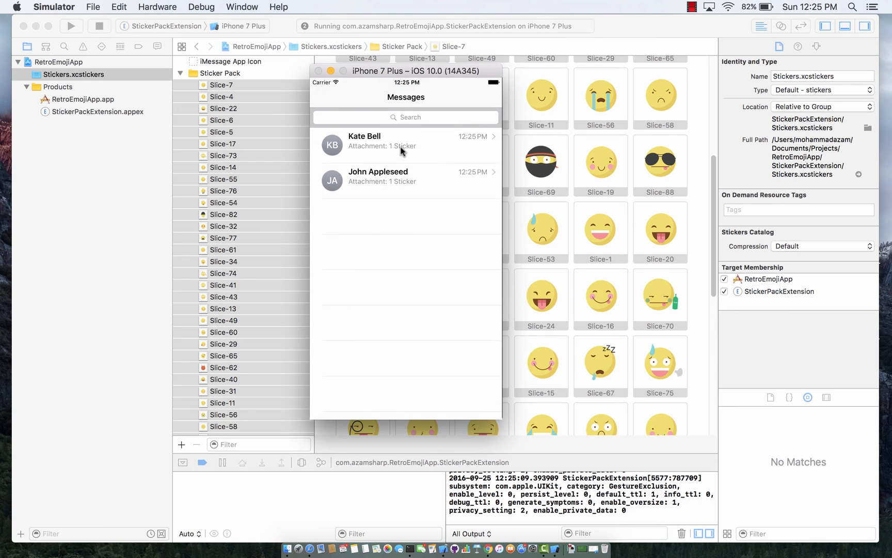
left_click(404, 144)
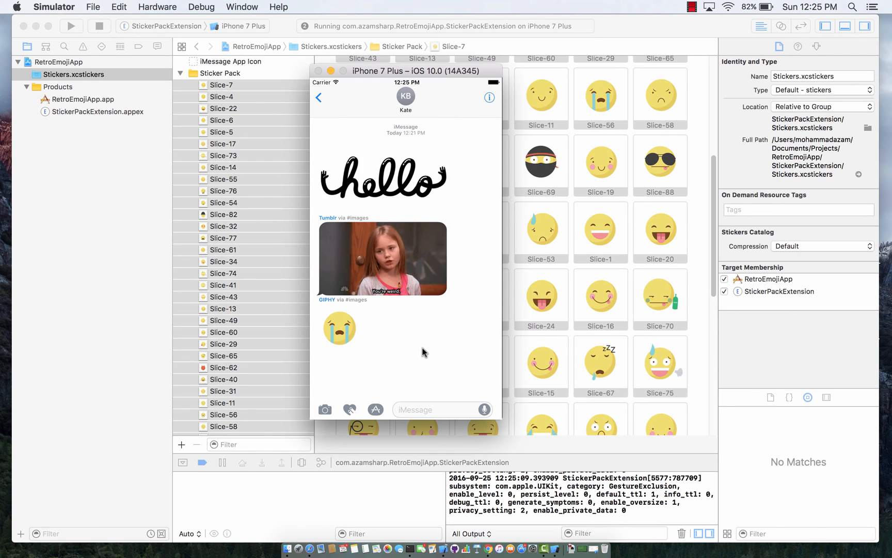
mouse_move(460, 239)
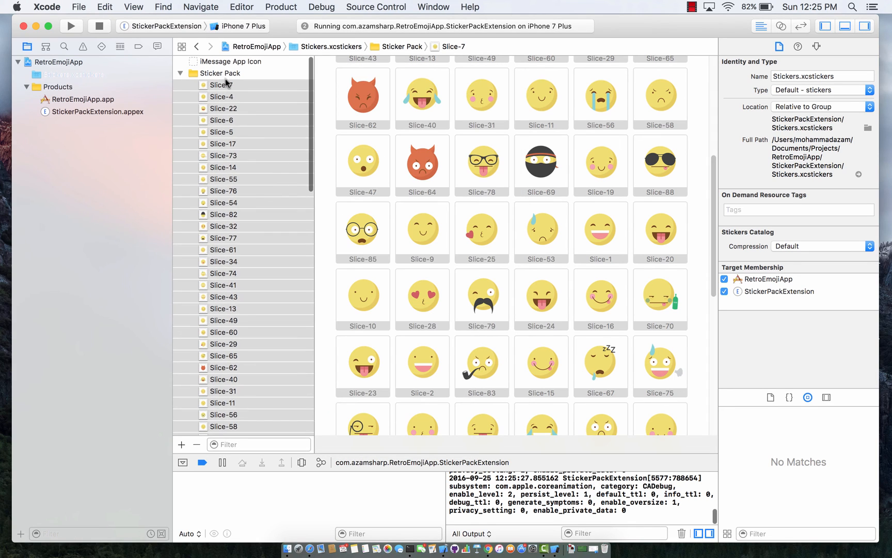
Set the Sticker Pack's Sticker Size to Small in the Attributes inspector and rerun.
left_click(221, 74)
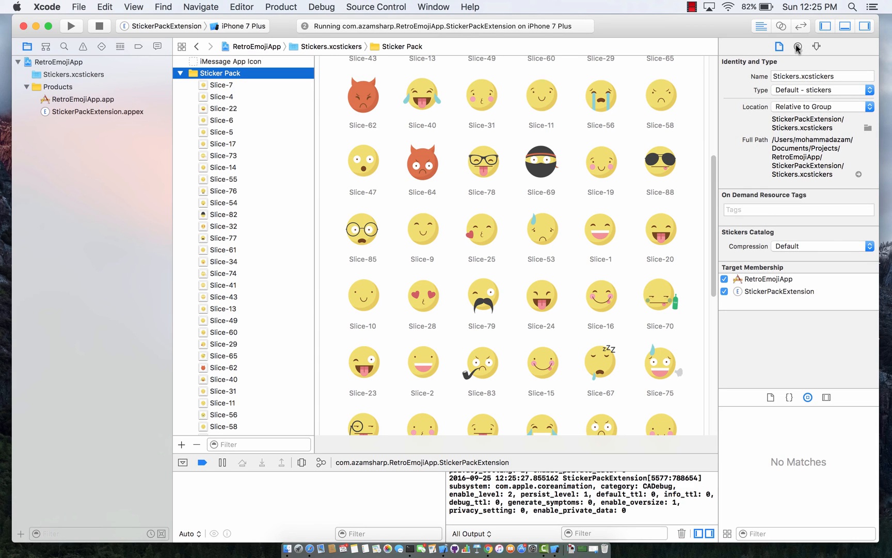
left_click(816, 47)
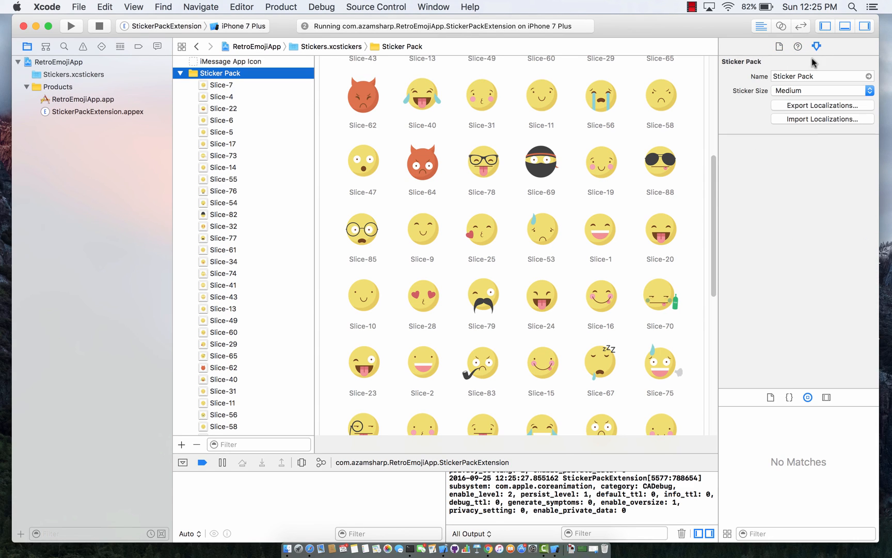
mouse_move(815, 47)
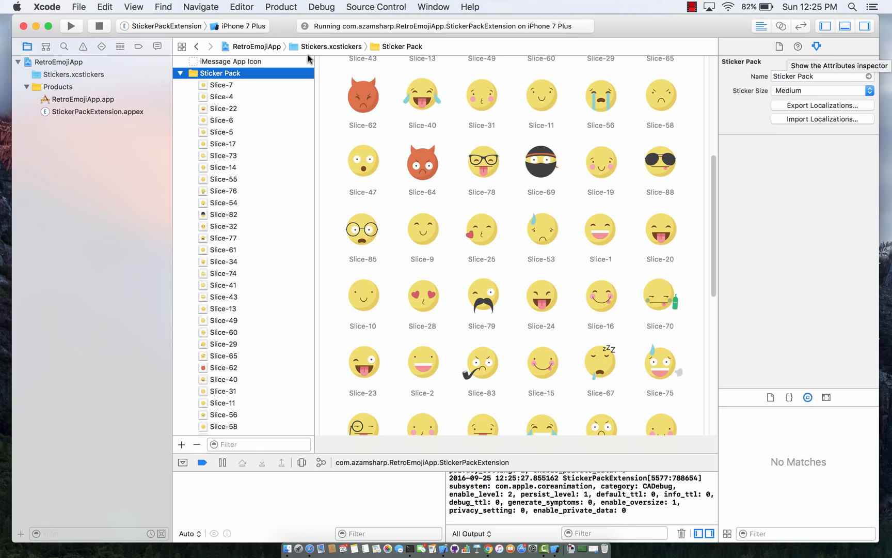
mouse_move(803, 94)
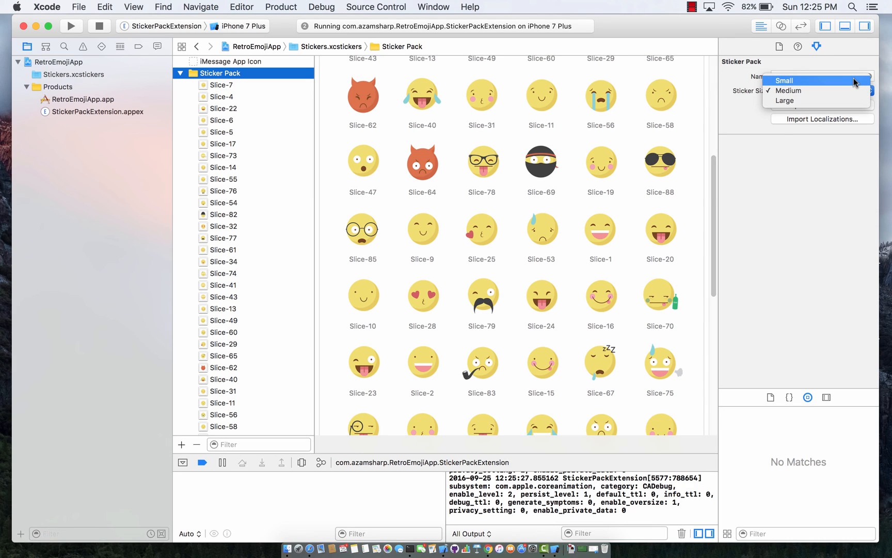
left_click(785, 81)
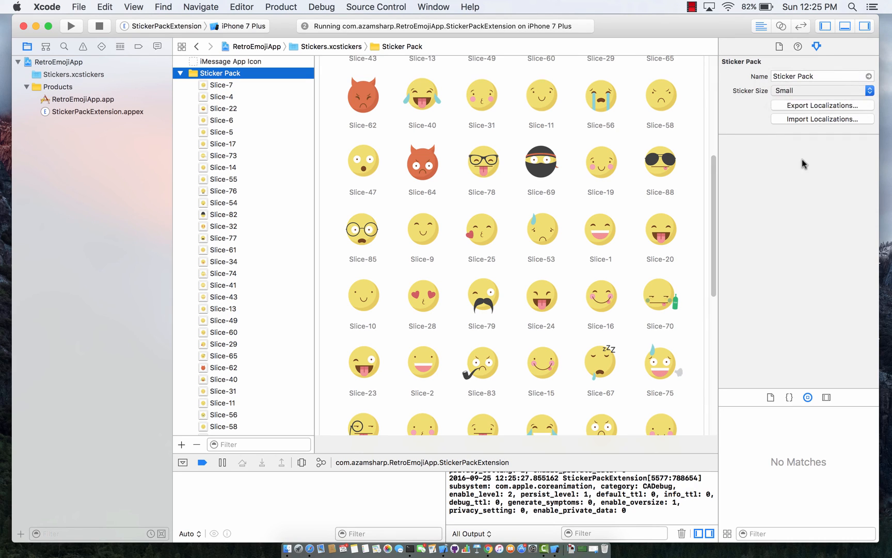
mouse_move(692, 214)
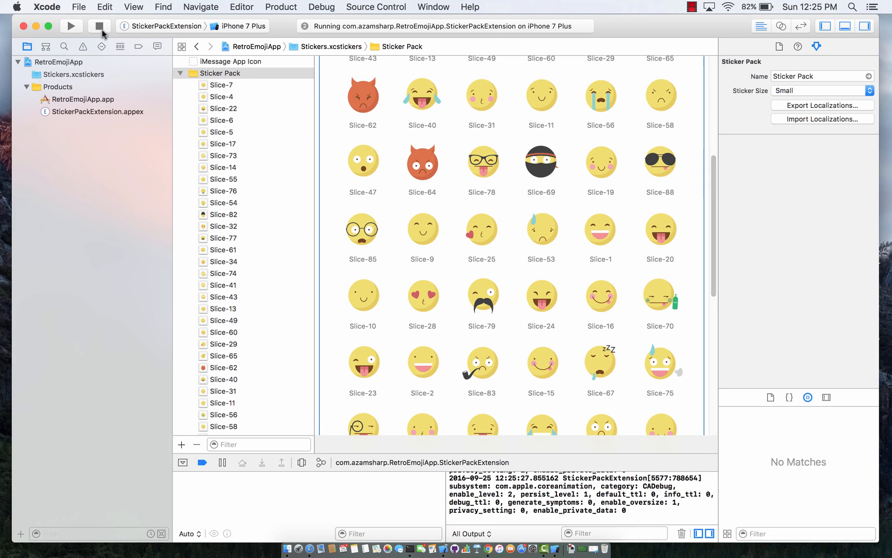
left_click(363, 228)
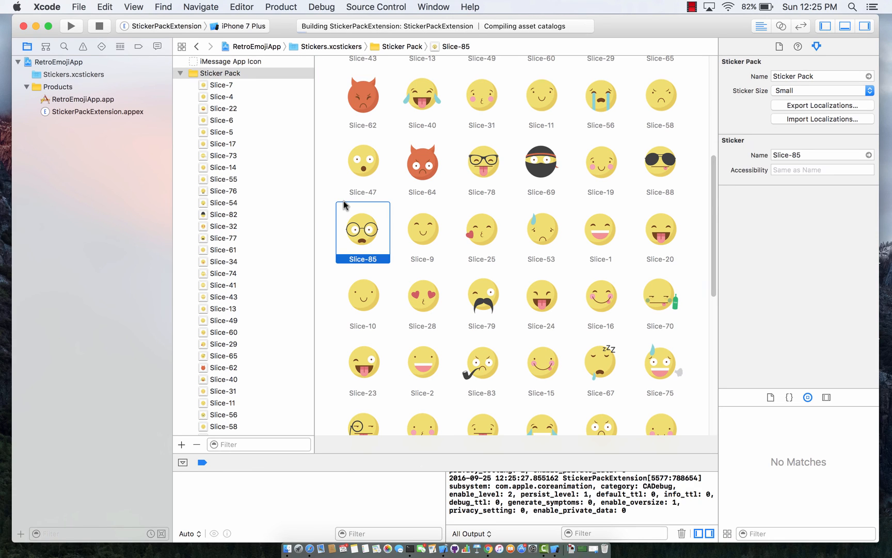
Navigate back to John Appleseed's Messages conversation containing the earlier laughing sticker.
left_click(70, 26)
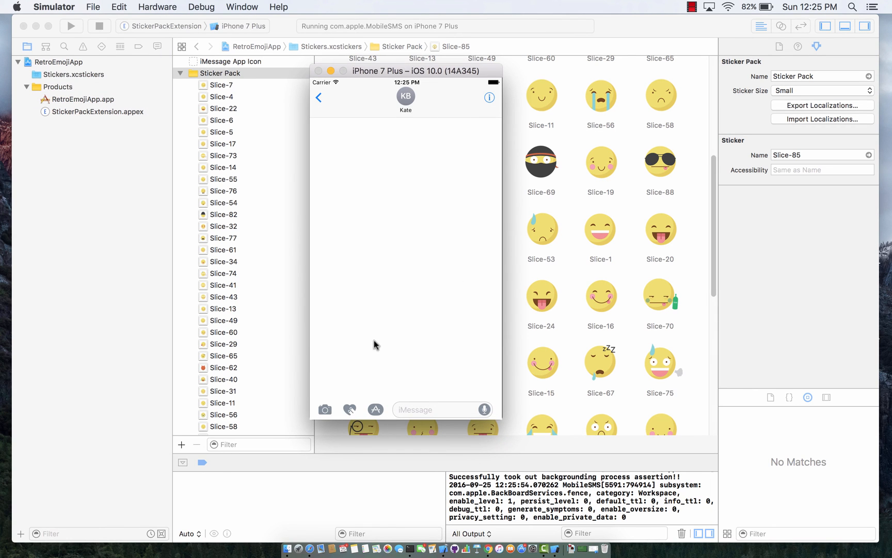
left_click(375, 409)
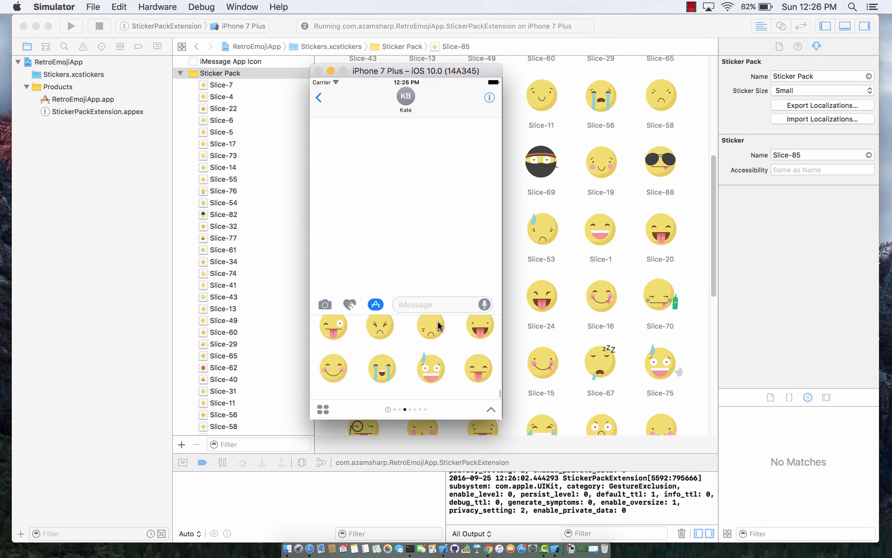
scroll("down", 3)
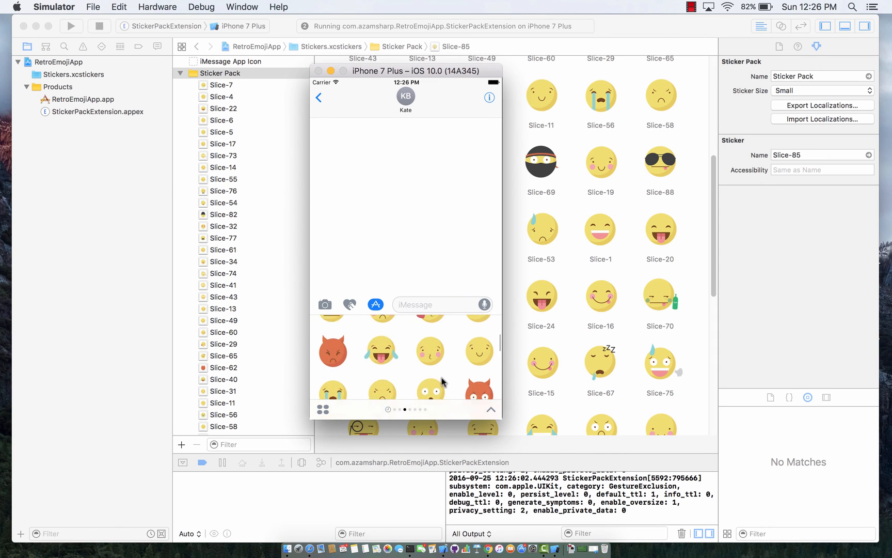
left_click(382, 350)
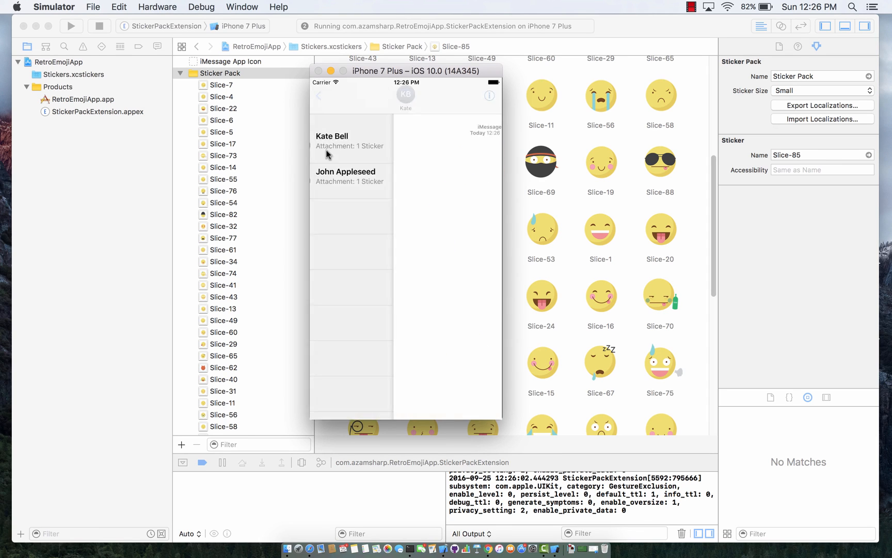
left_click(345, 177)
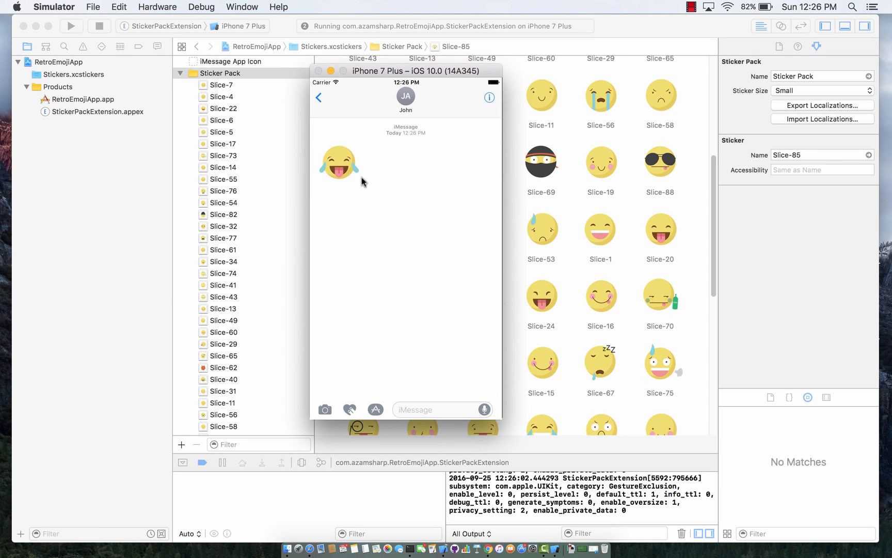
Send the small sleepy-face sticker from the RetroEmojiApp pack into the conversation.
left_click(375, 409)
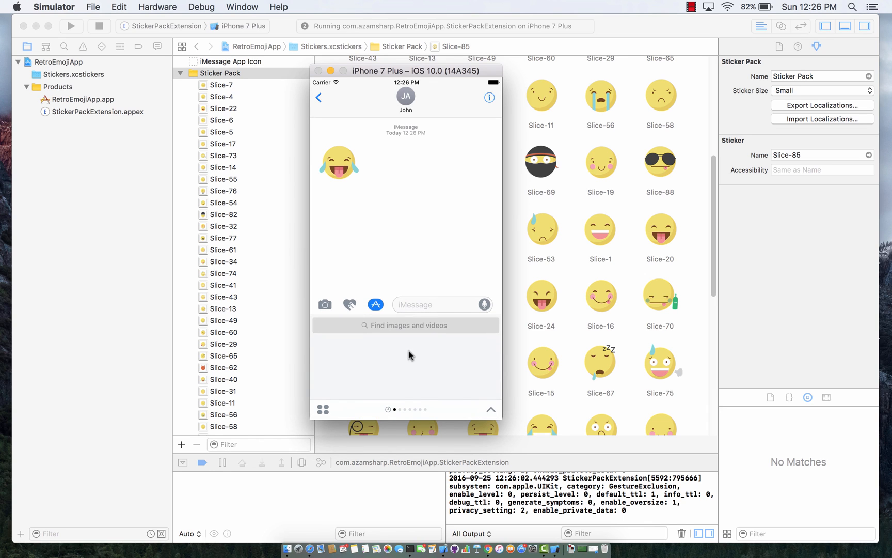
left_click(375, 305)
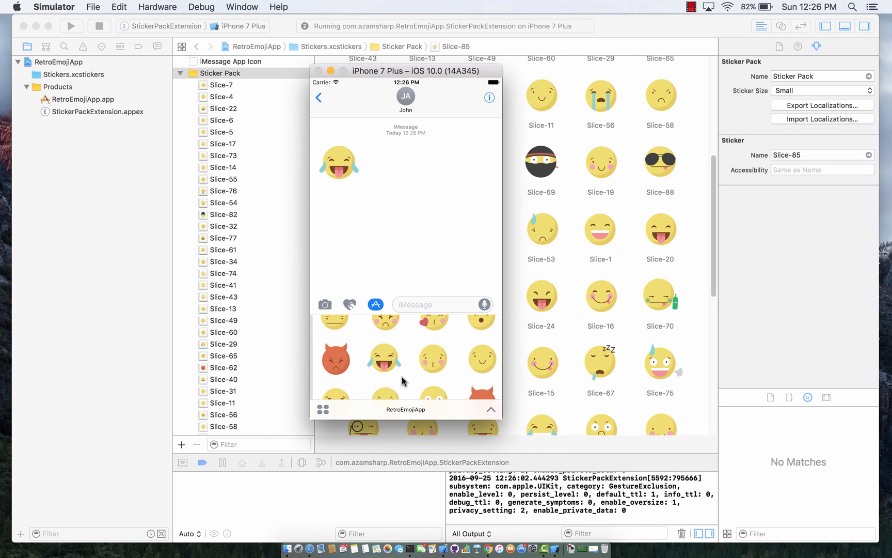
scroll("down", 3)
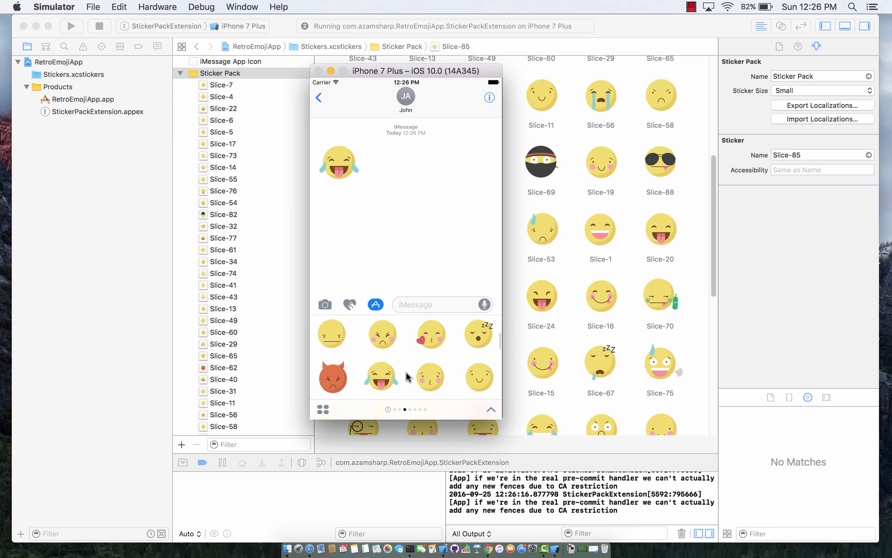
left_click(477, 334)
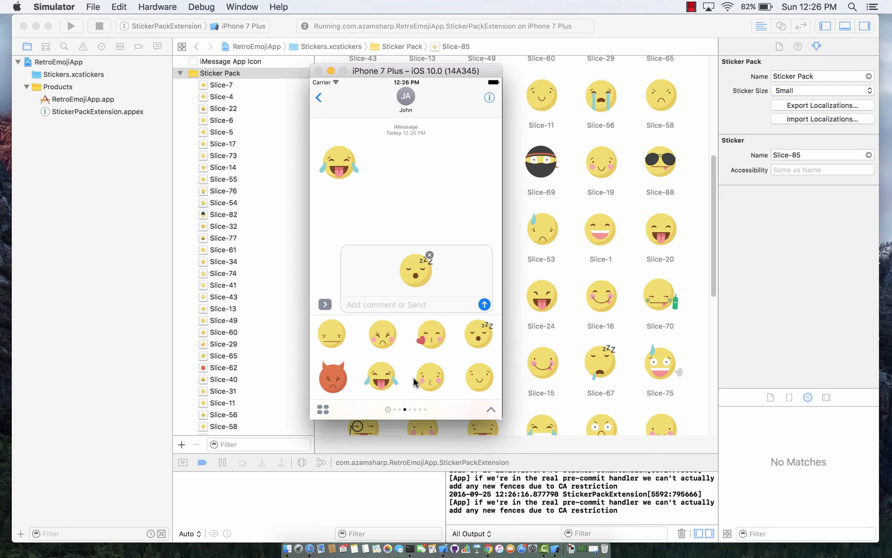
left_click(485, 305)
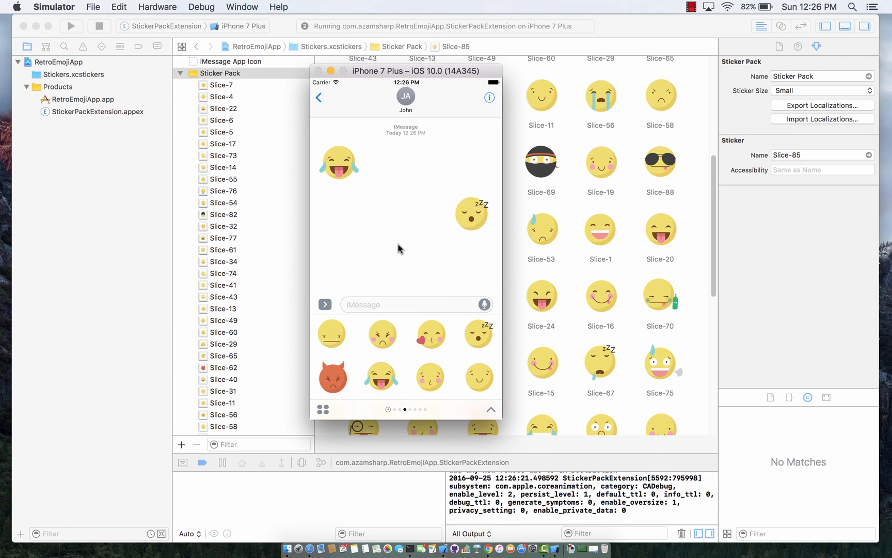
mouse_move(456, 235)
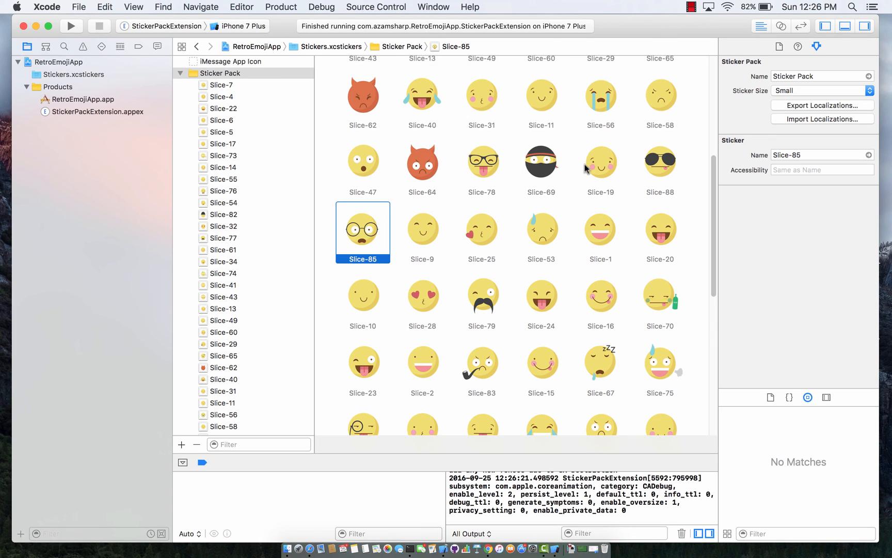
mouse_move(689, 10)
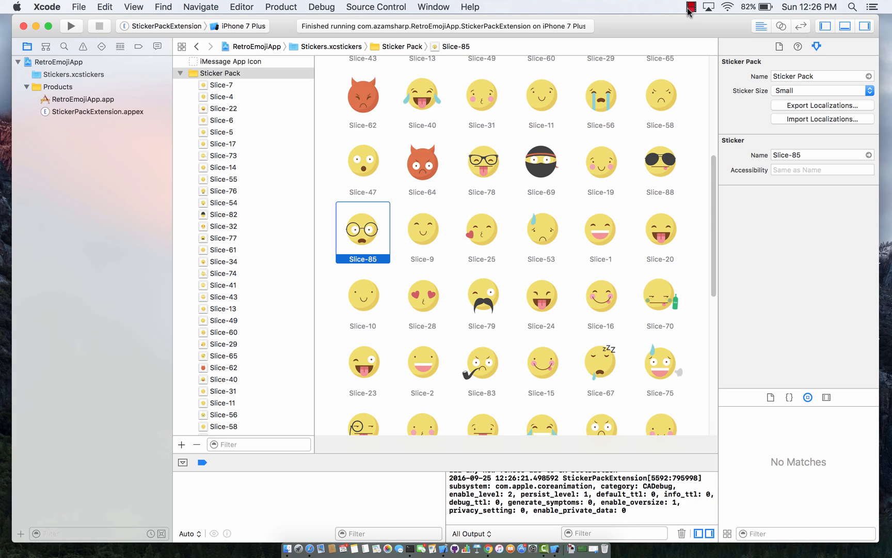